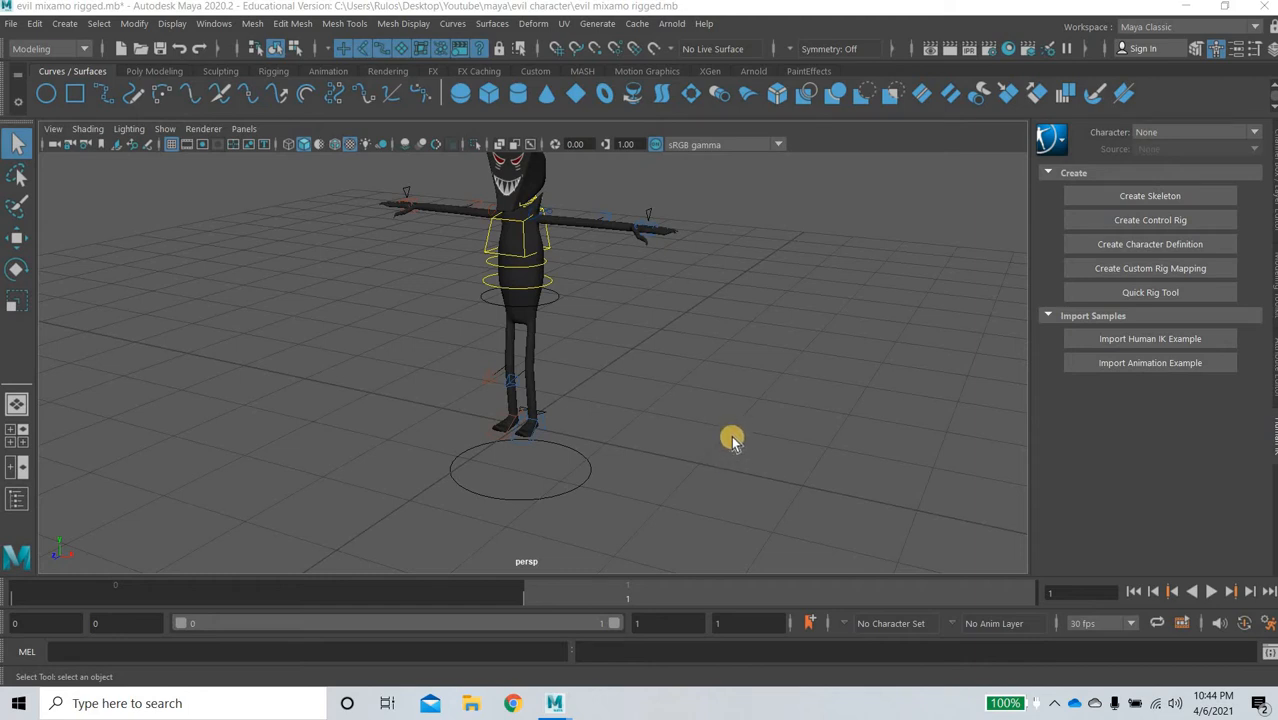
mouse_move(748, 410)
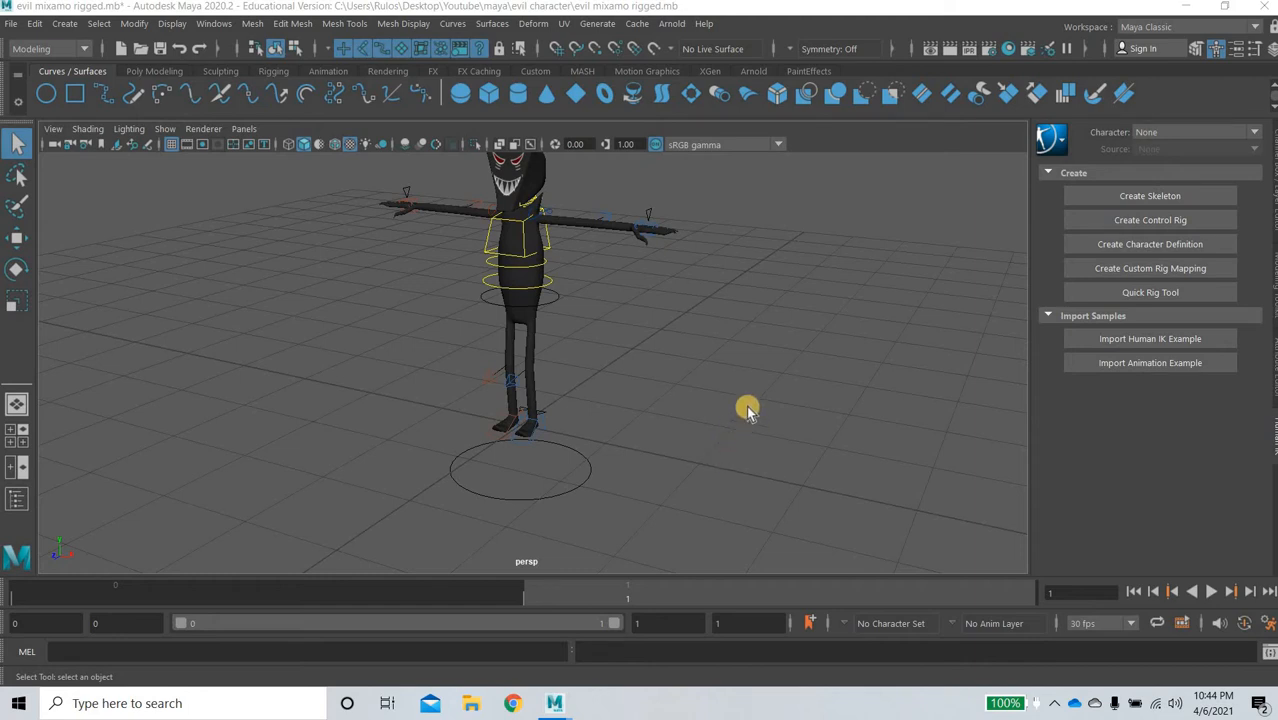
Orbit to face the character, drag Root_CTRL down into a crouch, and undo a bad move
drag(748, 410, 620, 422)
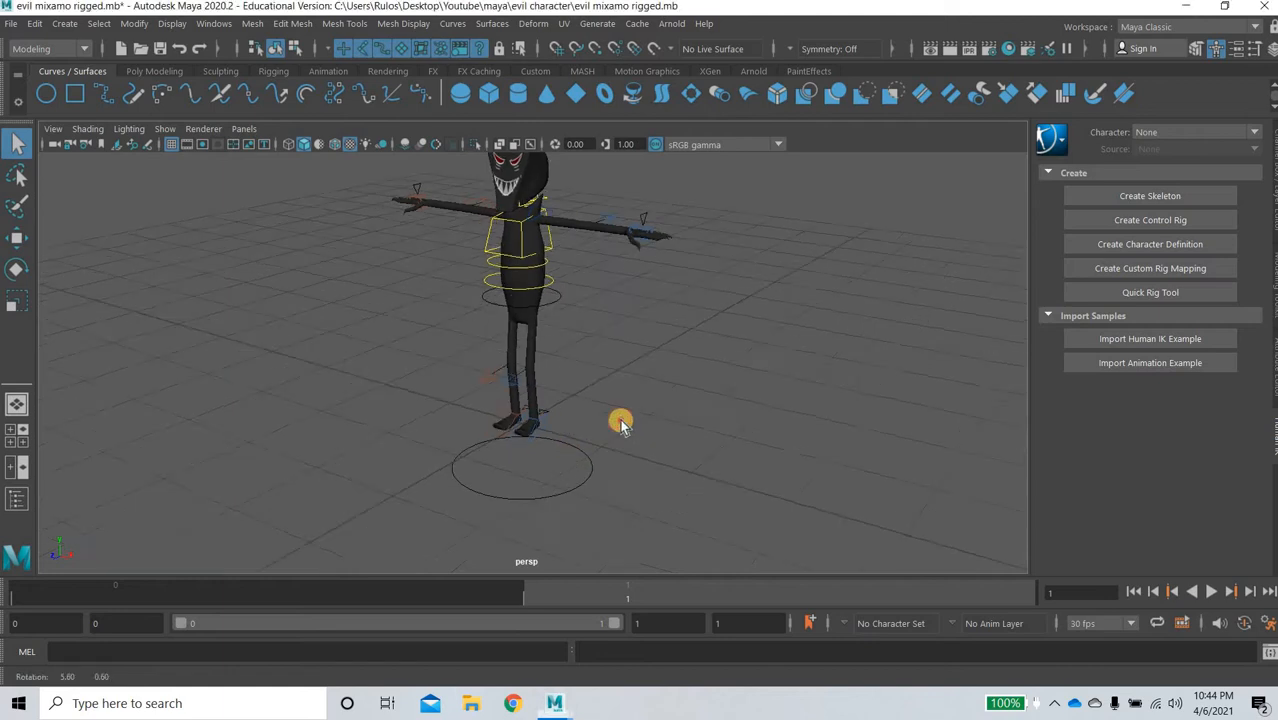
drag(620, 420, 637, 416)
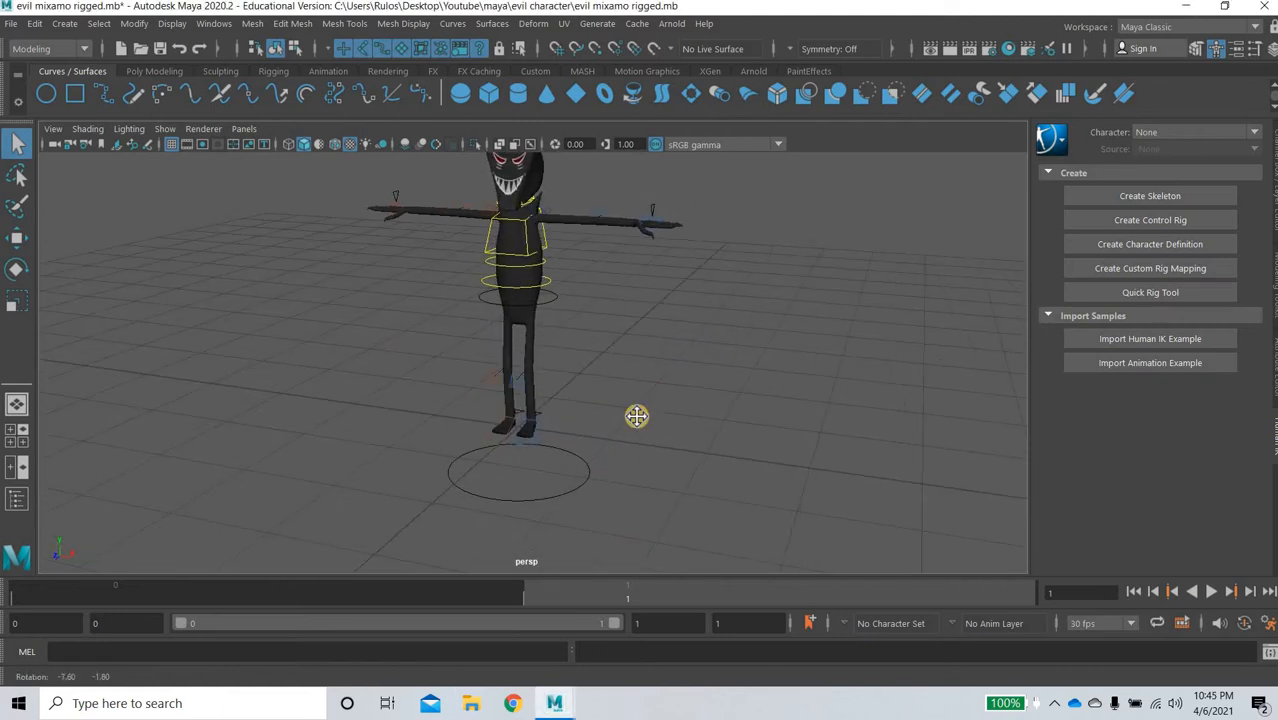
drag(637, 416, 612, 438)
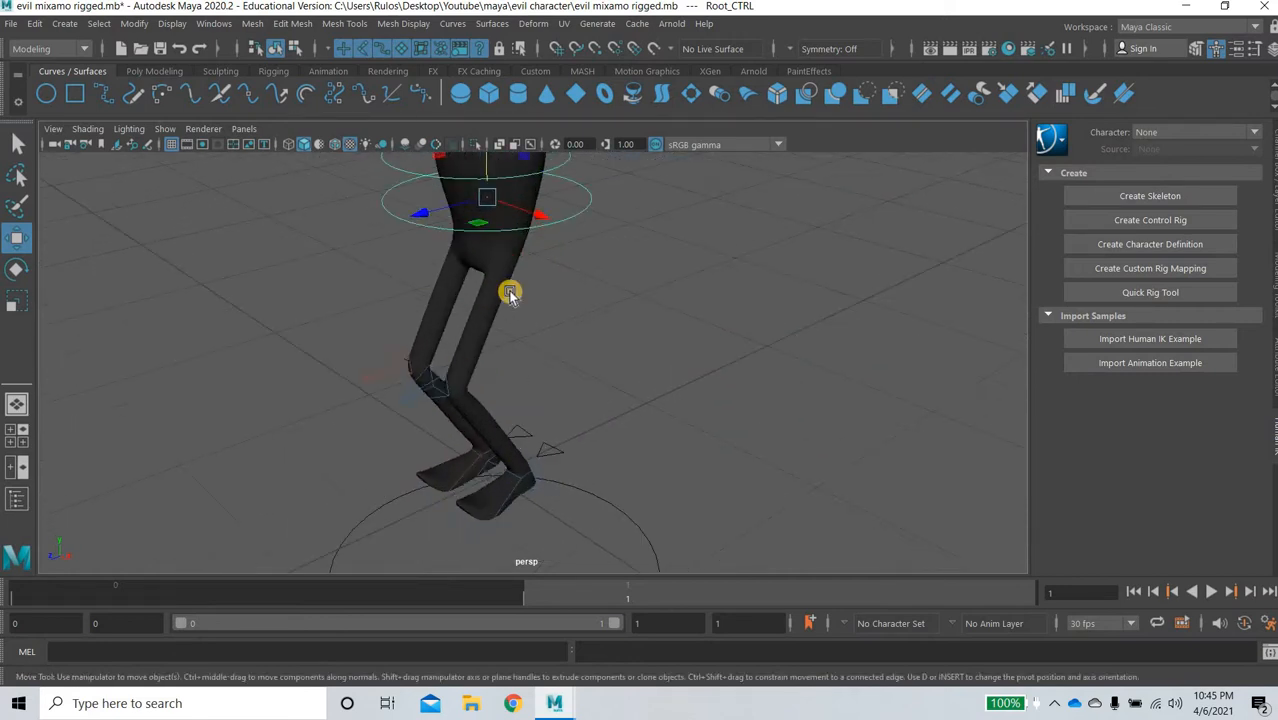
drag(510, 293, 427, 189)
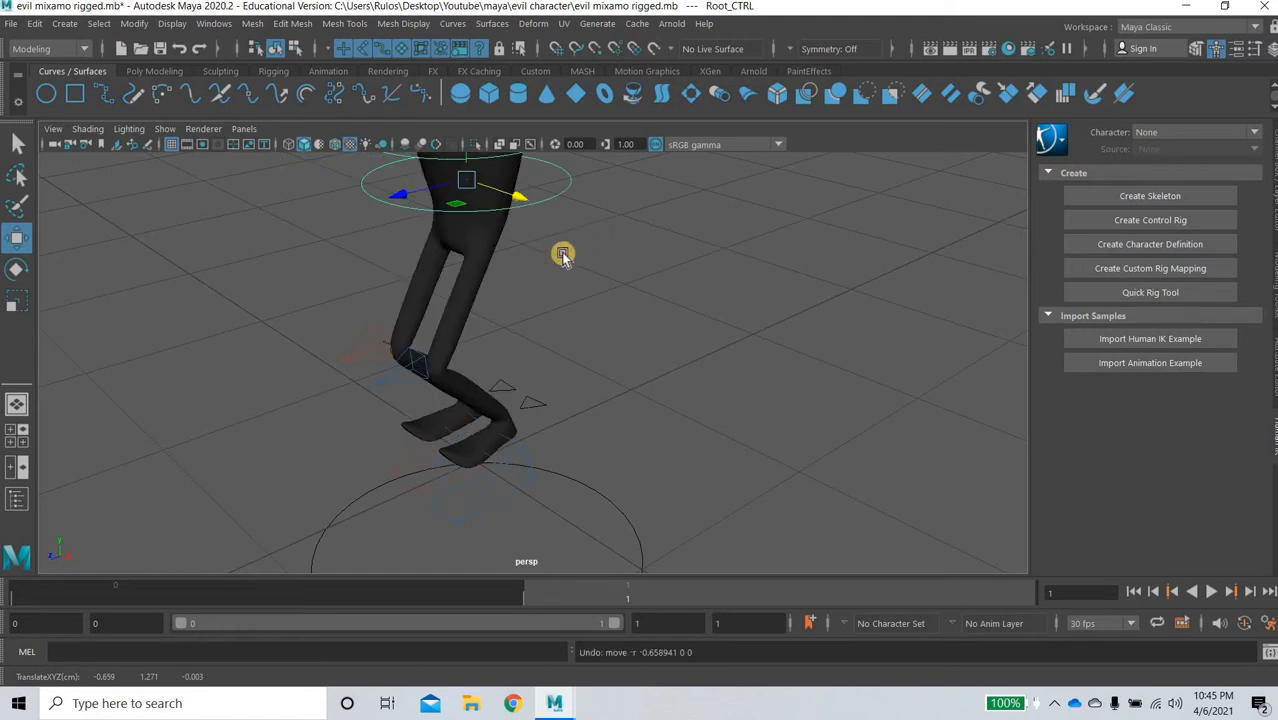
key(ctrl+z)
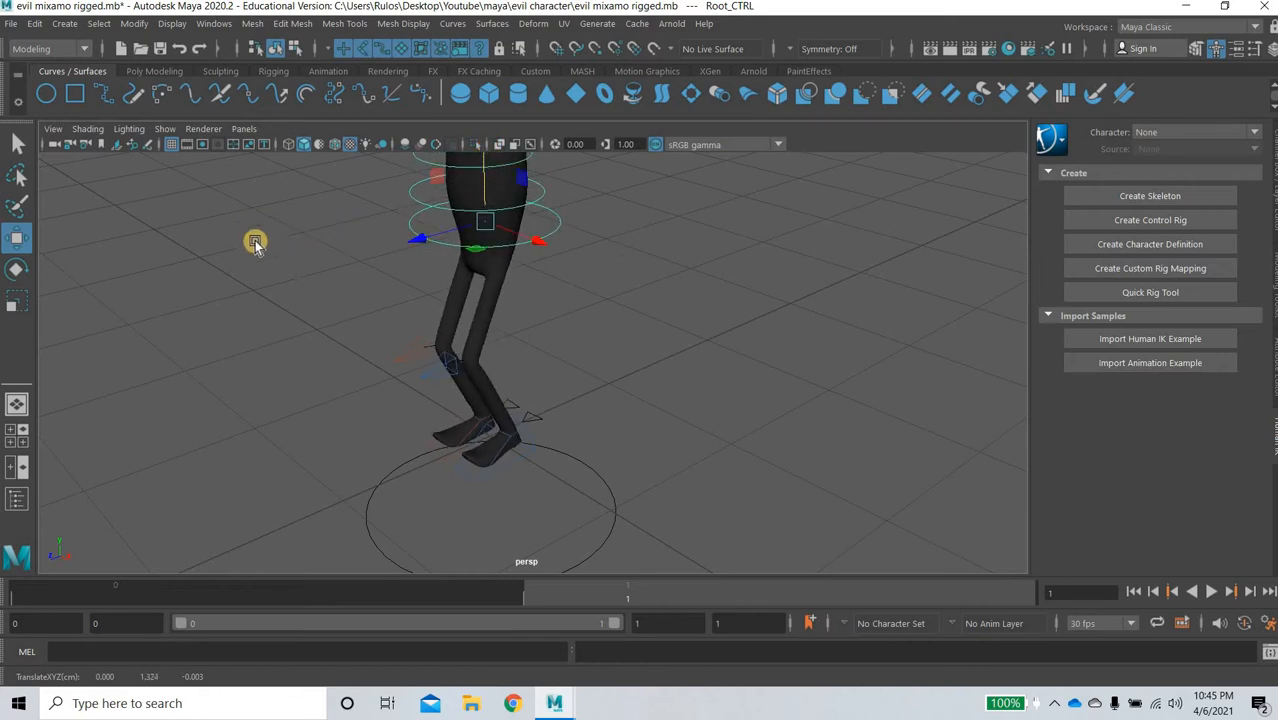
In Animation preferences, switch Evaluation mode from Parallel to DG and save
click(213, 23)
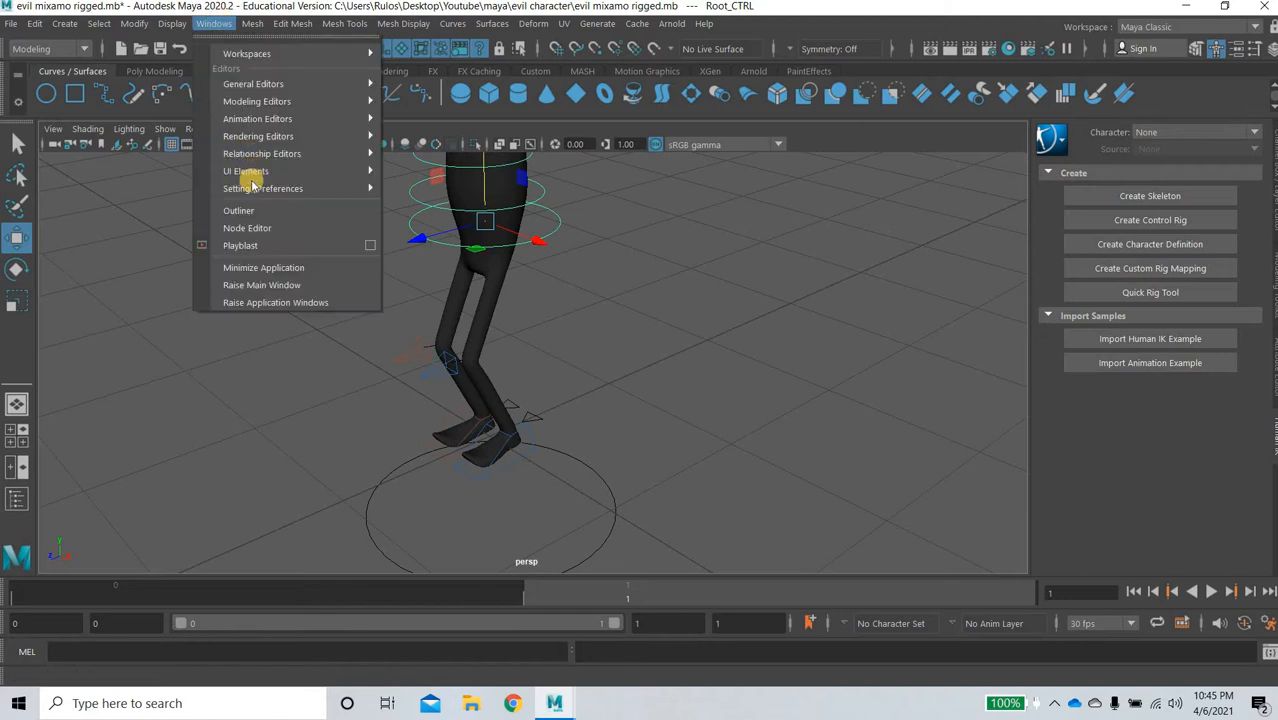
mouse_move(263, 188)
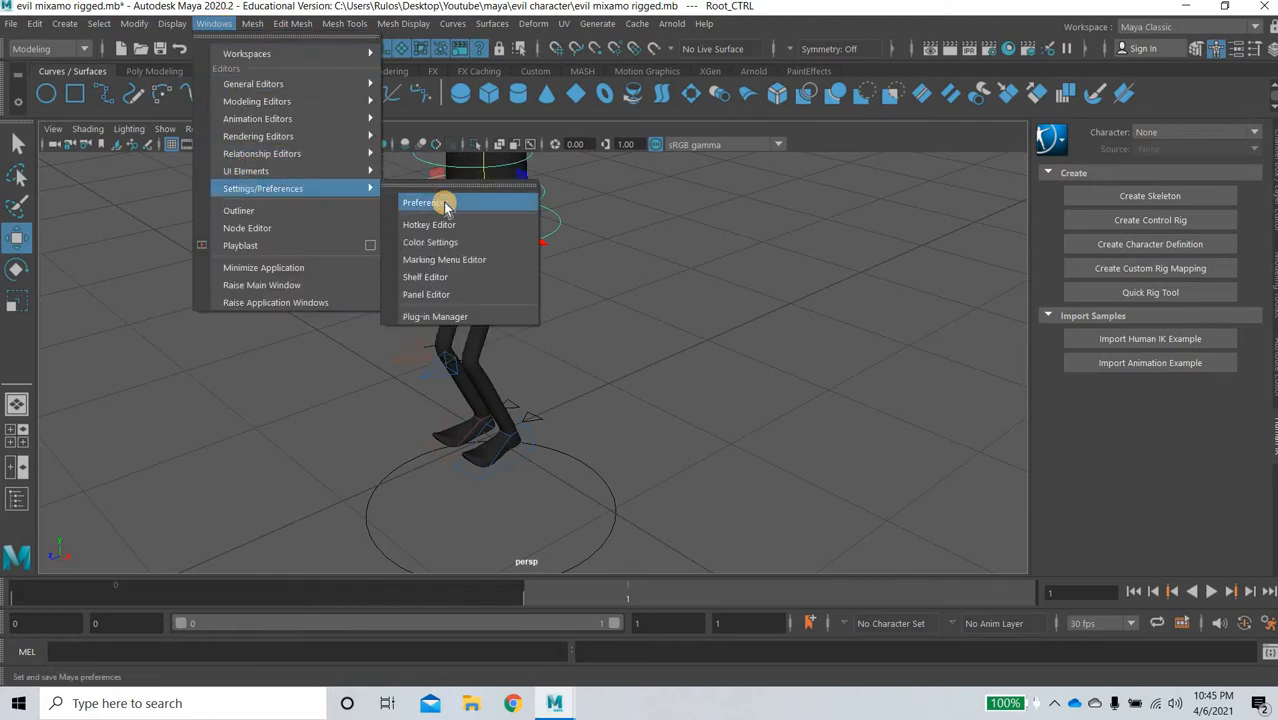
click(421, 202)
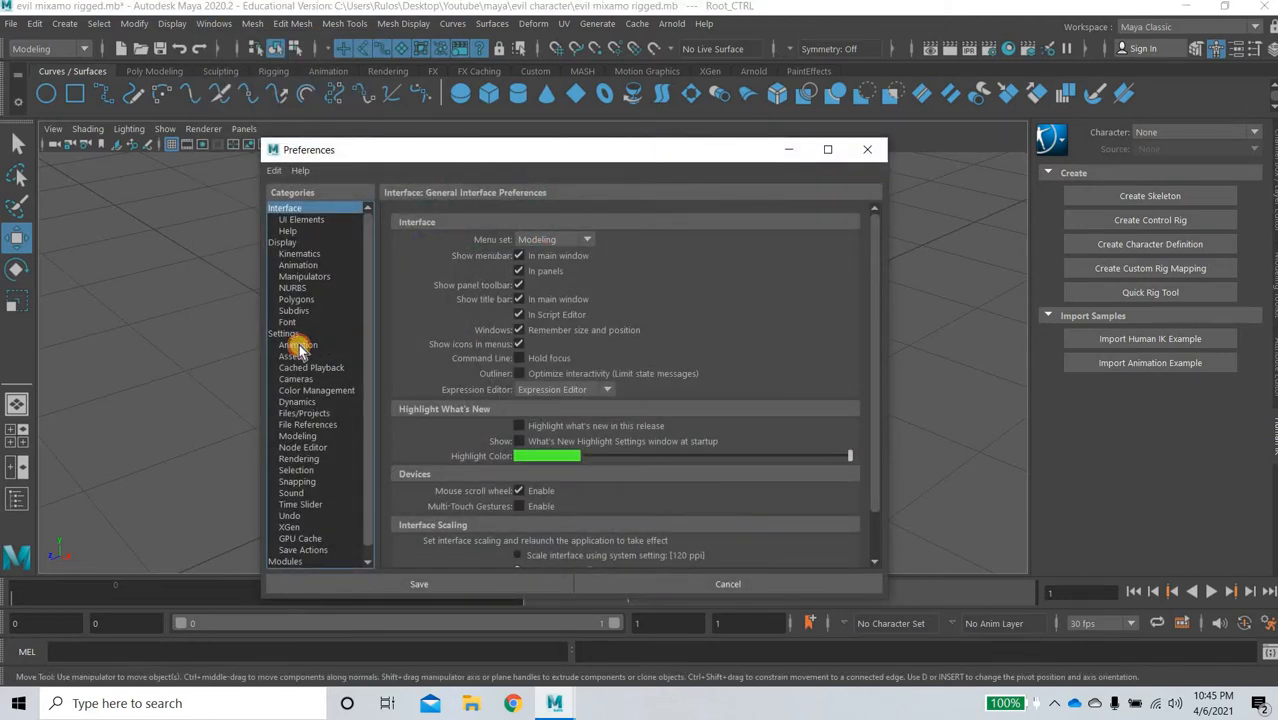
click(298, 344)
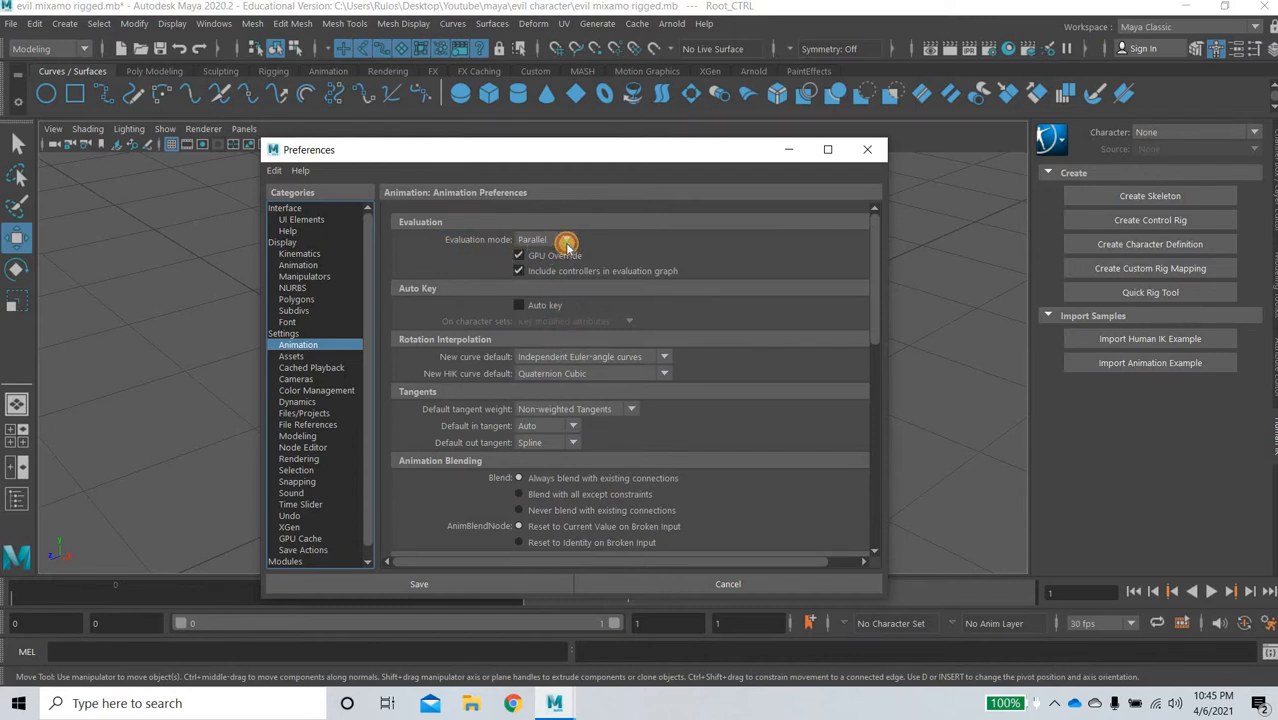
click(419, 583)
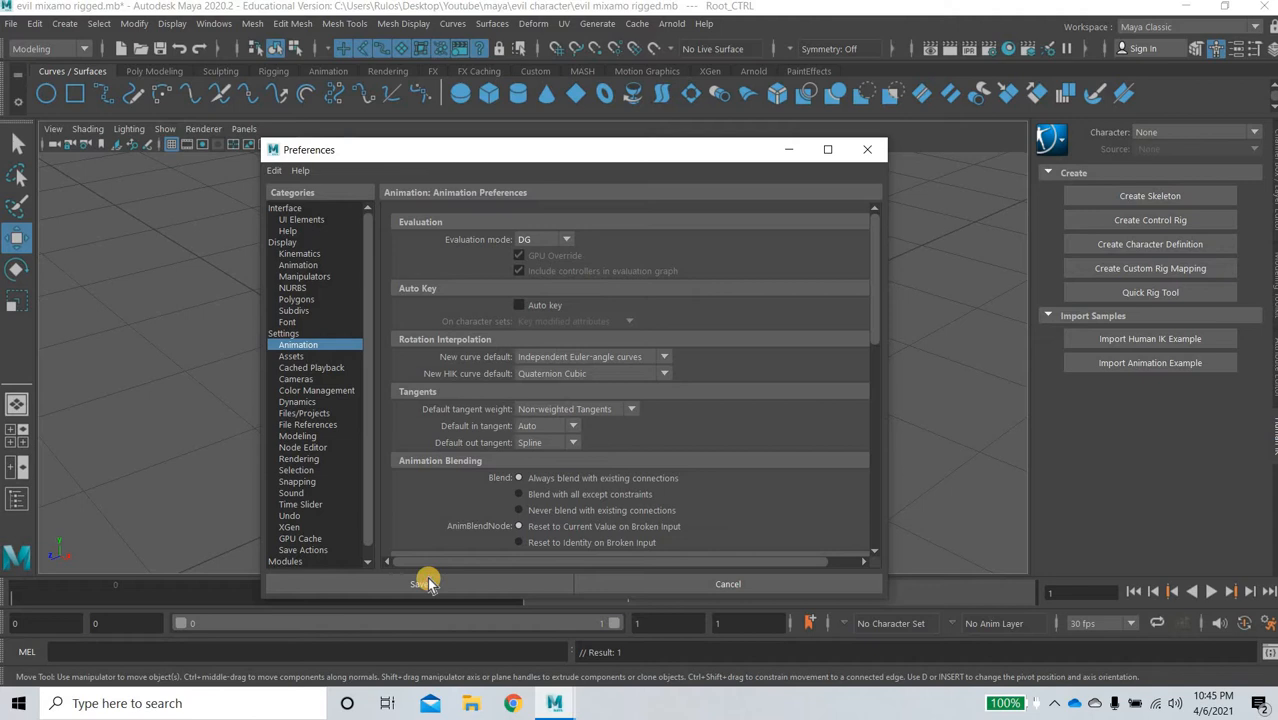
click(428, 584)
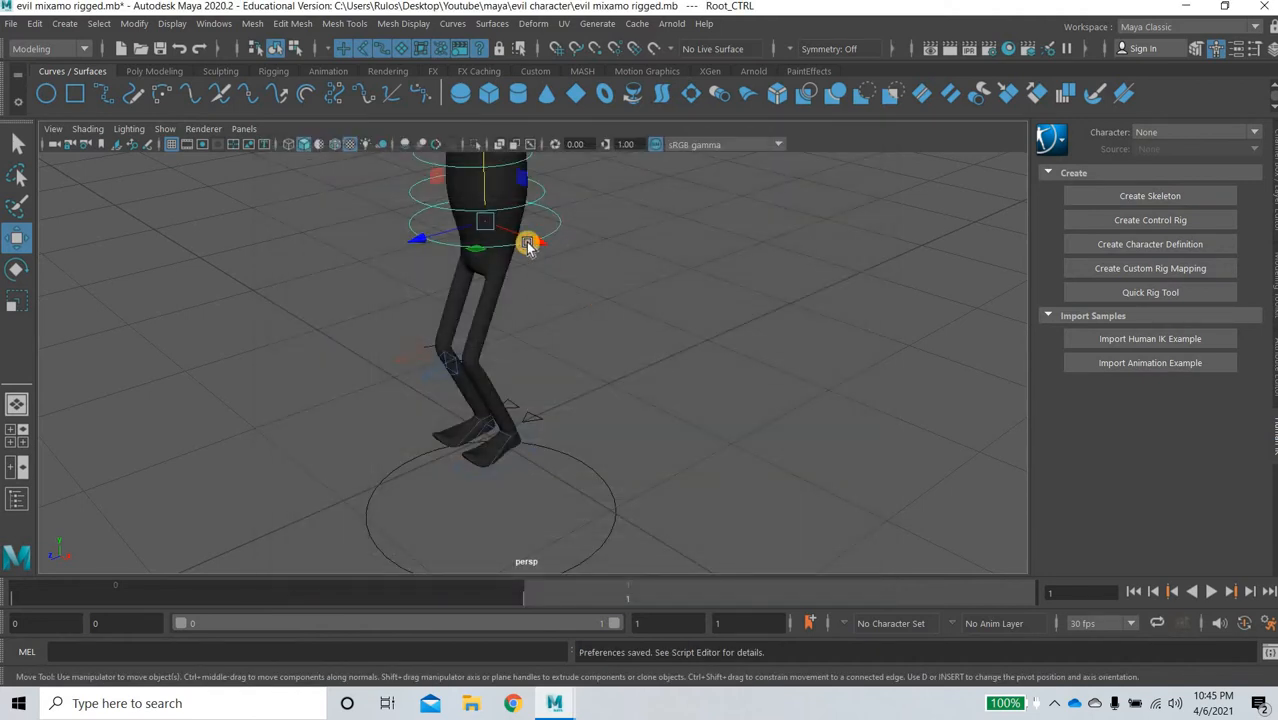
Raise the hip control along Y, then test-move LeftFoot_IK_CTRL and undo that foot move
drag(527, 243, 483, 165)
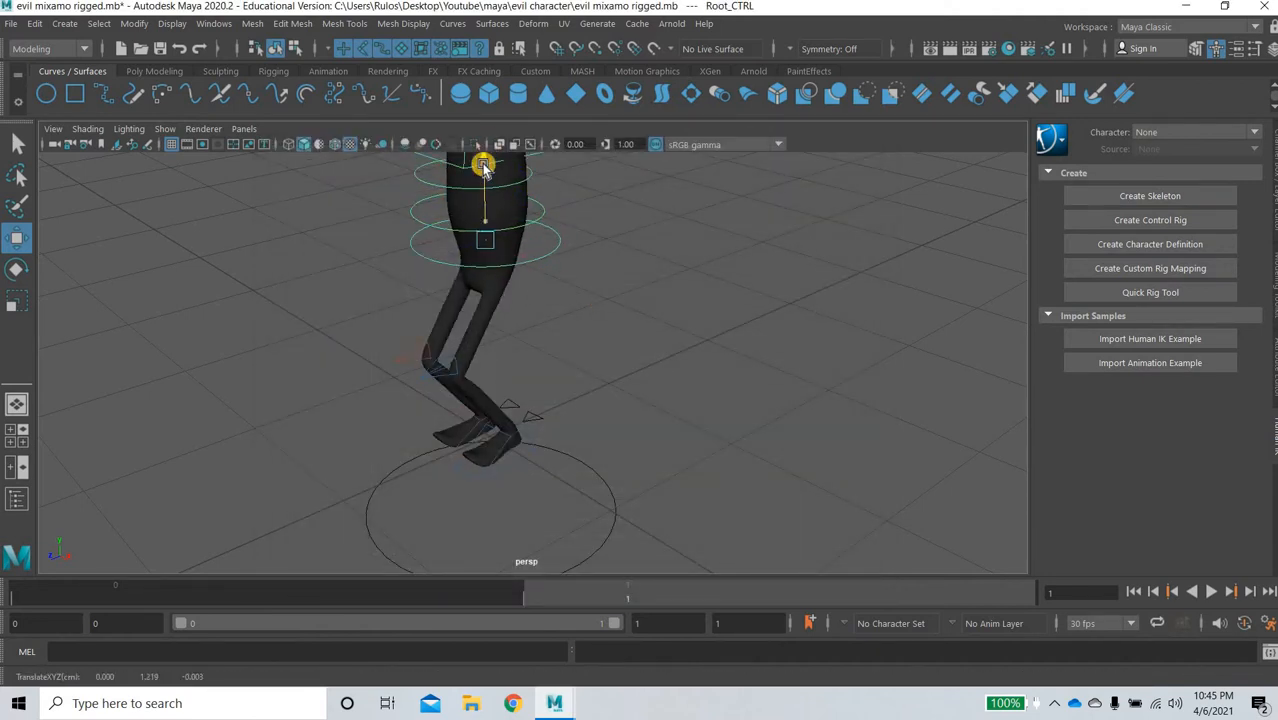
drag(483, 163, 530, 203)
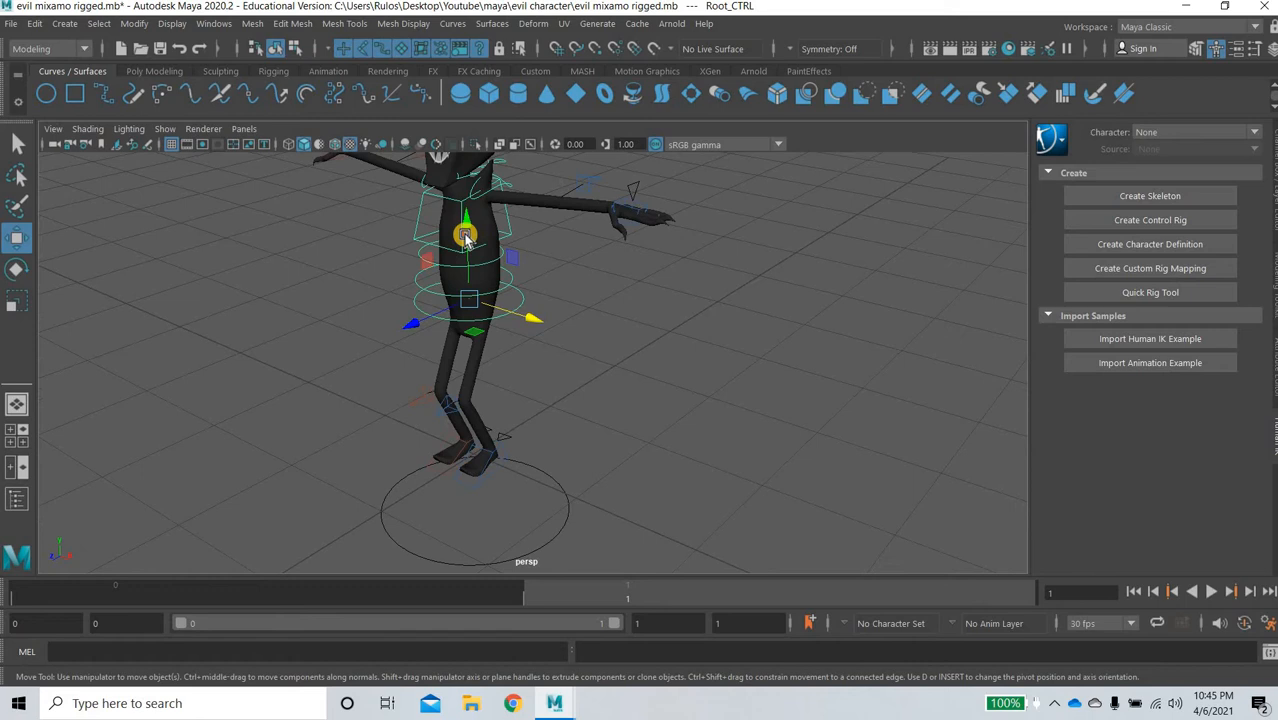
drag(465, 235, 490, 255)
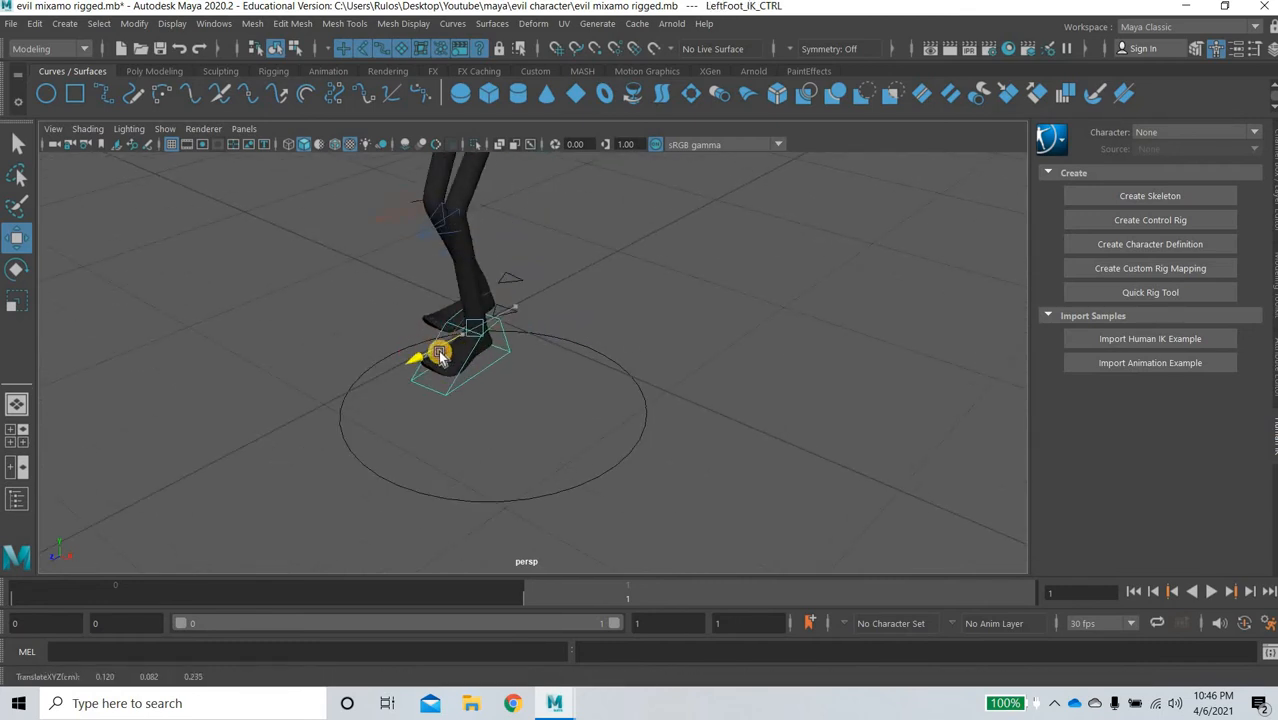
key(ctrl+z)
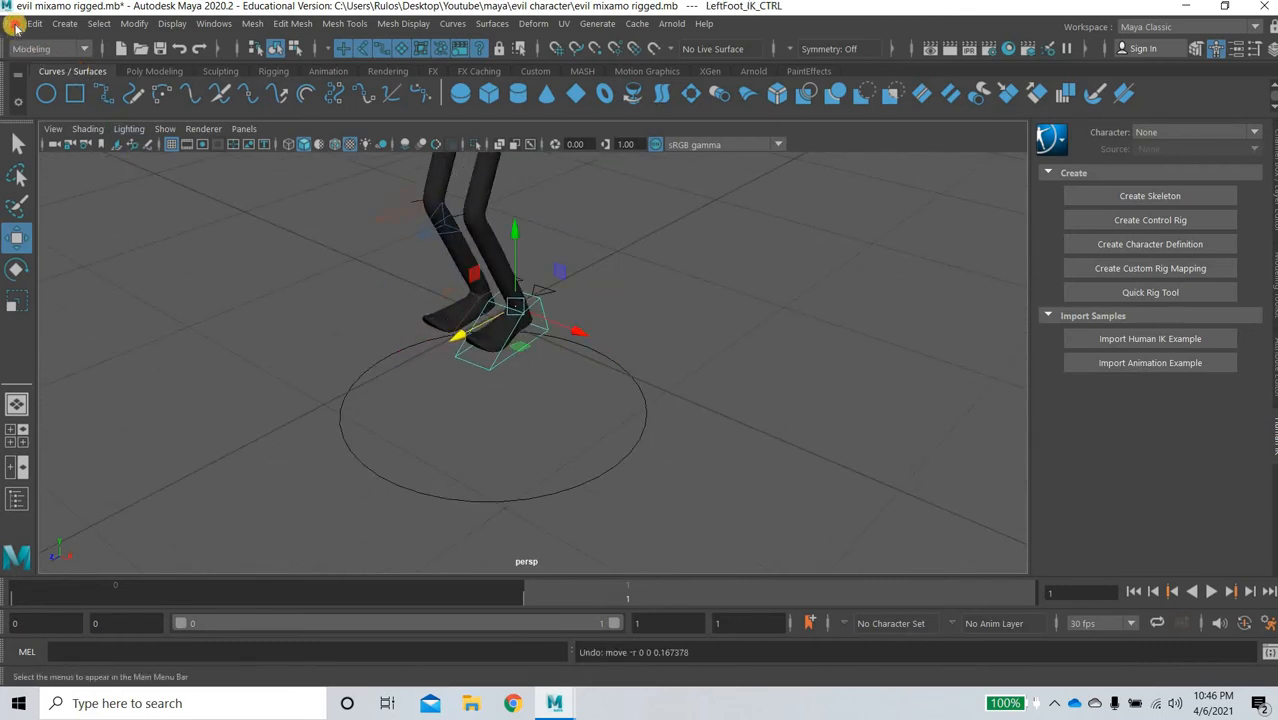
Open Roman_Rig_Anim_P3.ma, answering the Save Changes prompt for the previous scene
click(11, 23)
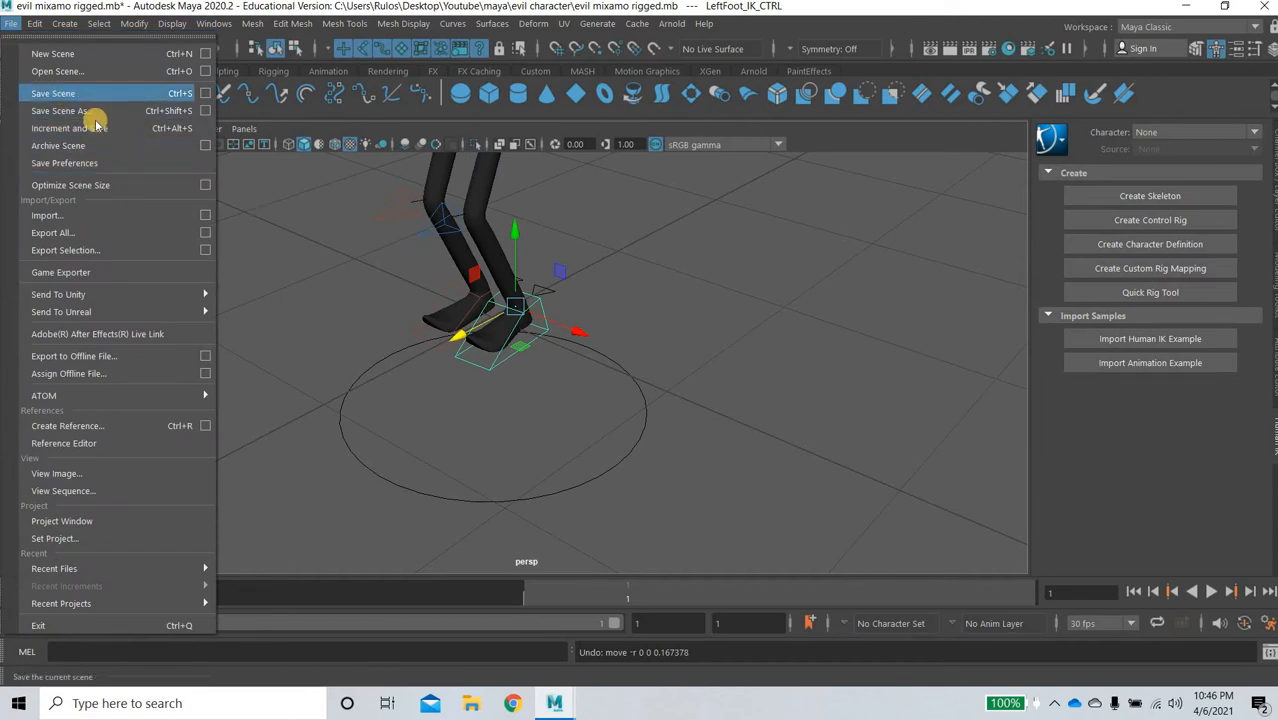
click(57, 71)
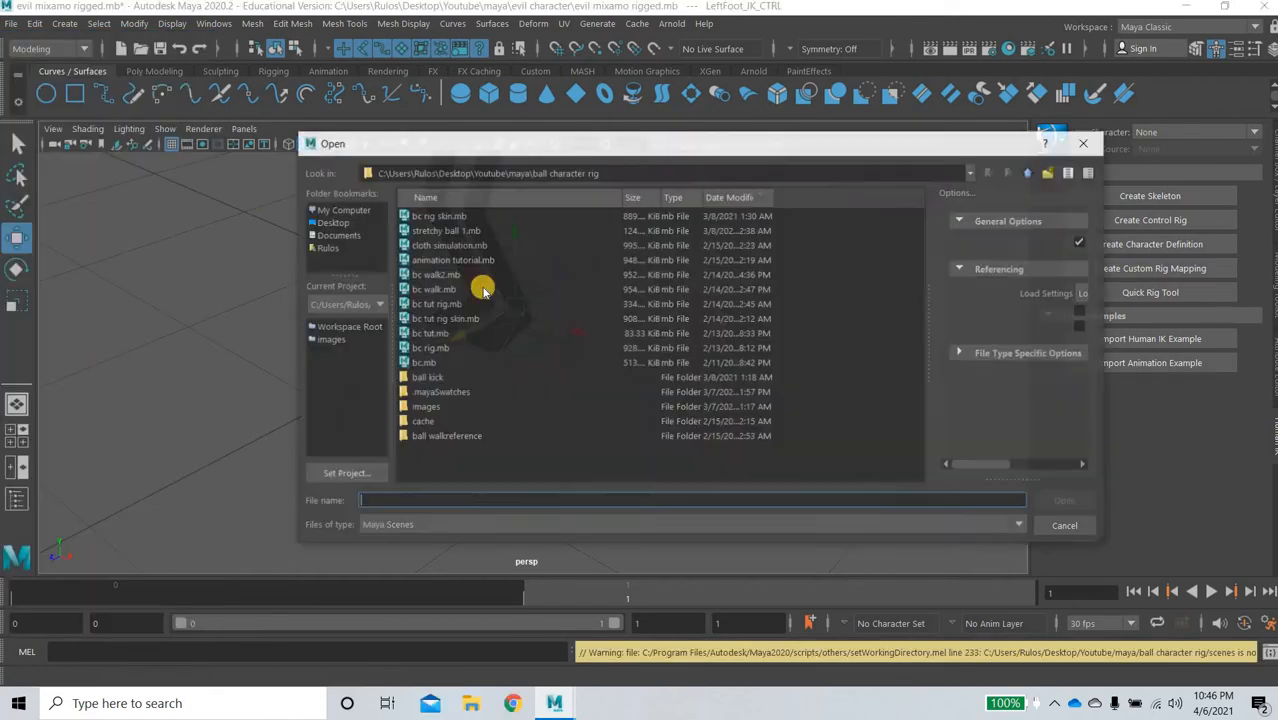
click(331, 221)
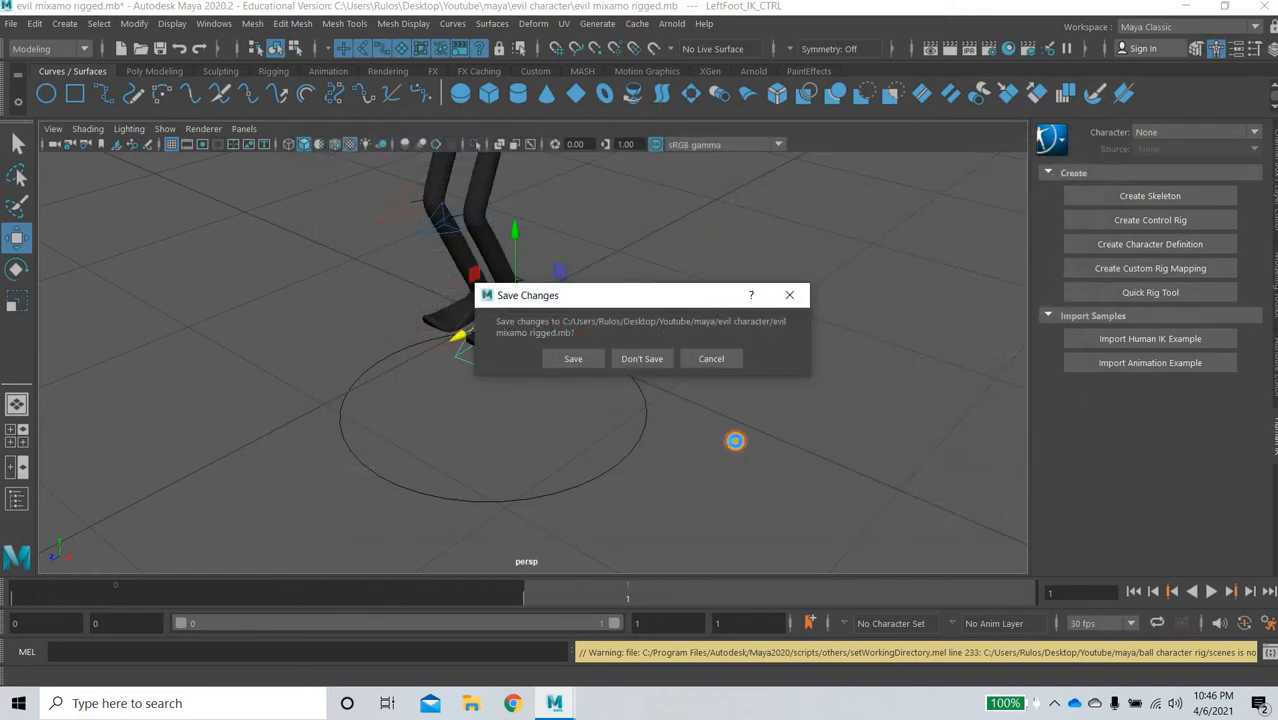
click(642, 358)
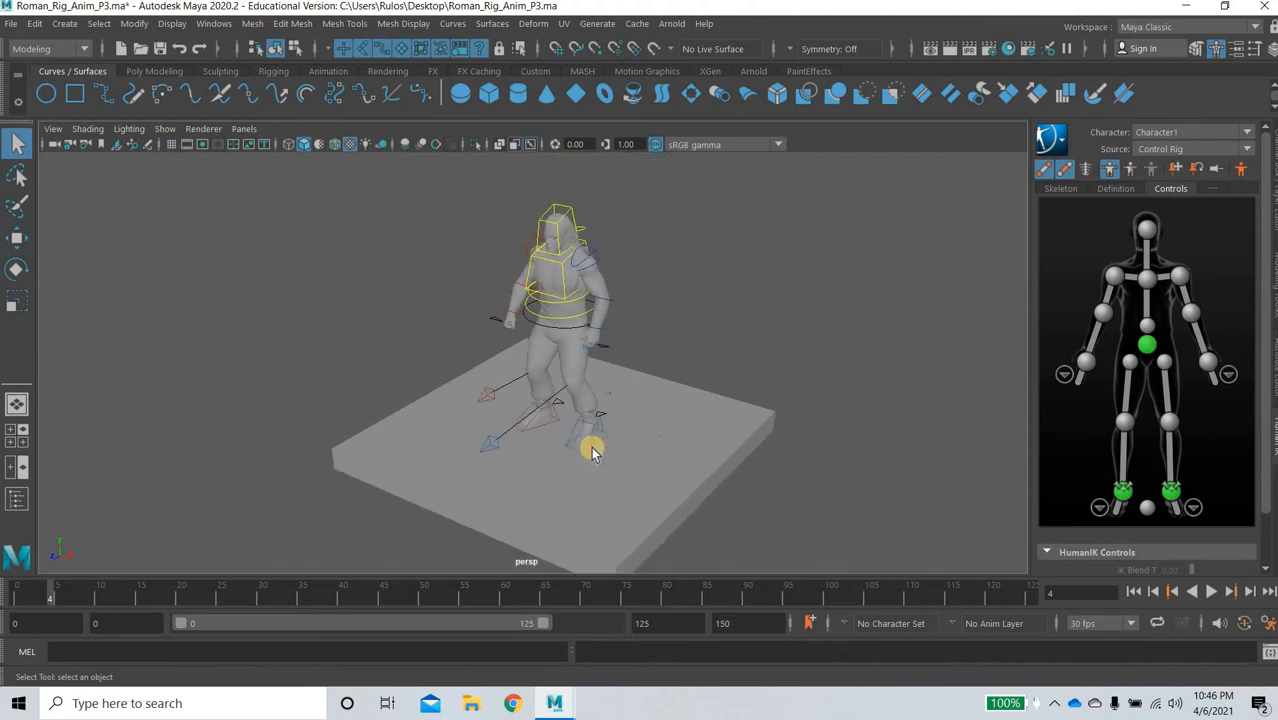
Play the walk, then set the Animation Evaluation mode to DG and save preferences
click(588, 440)
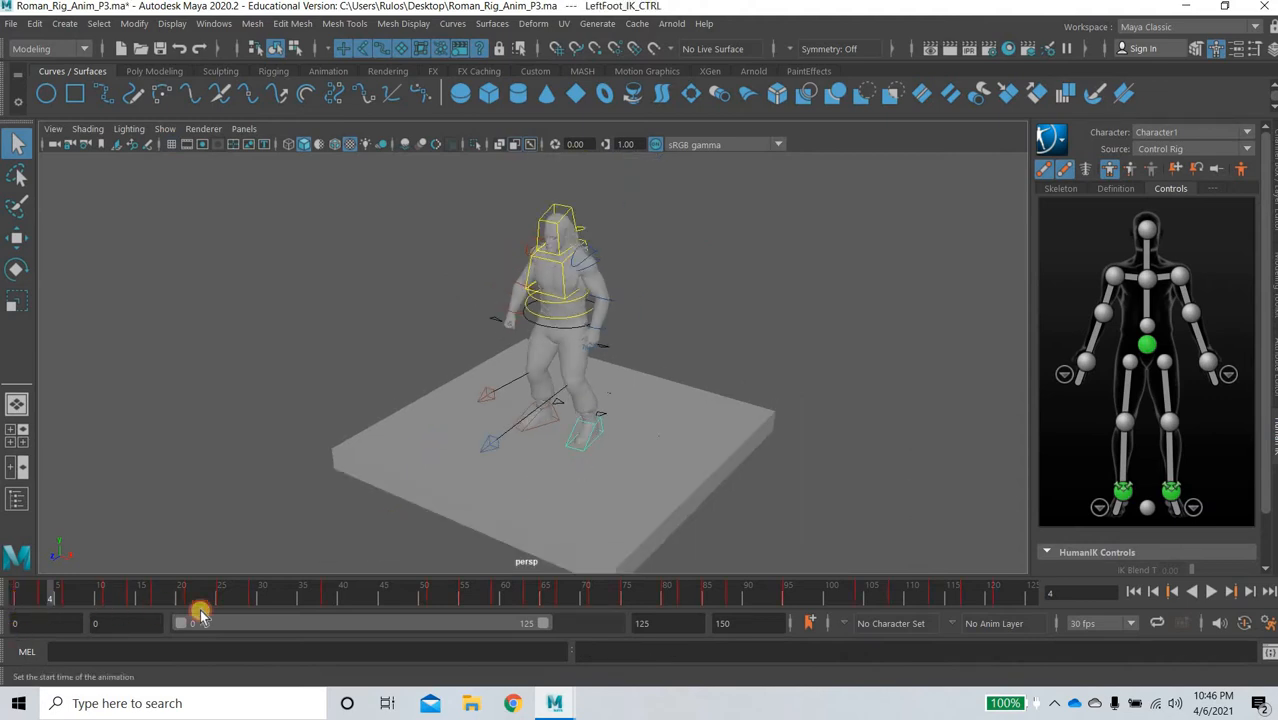
click(1211, 590)
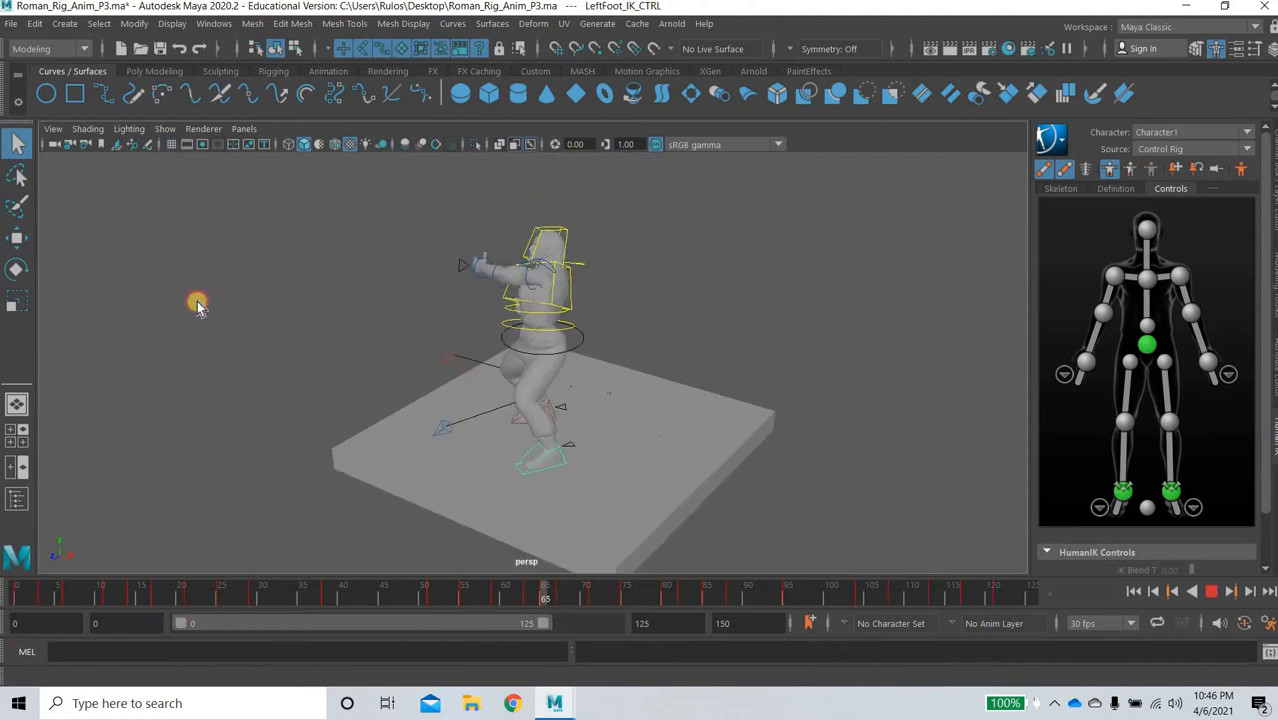
click(214, 23)
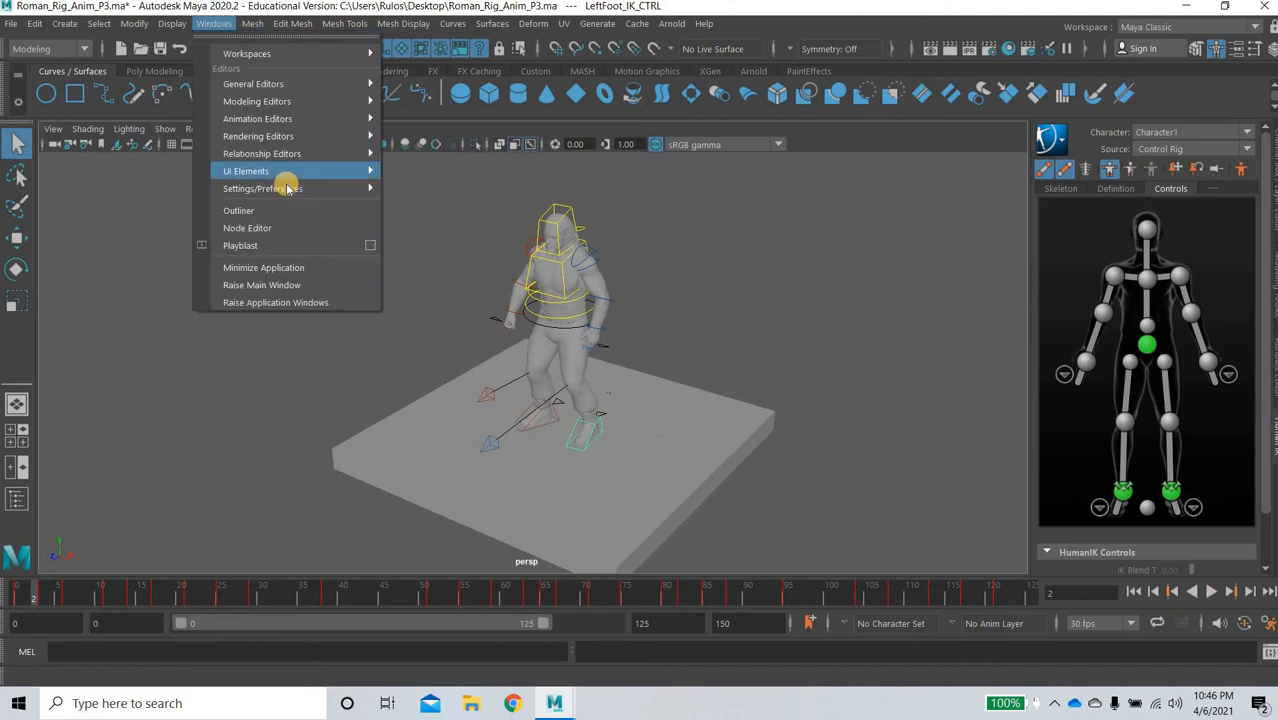
click(262, 189)
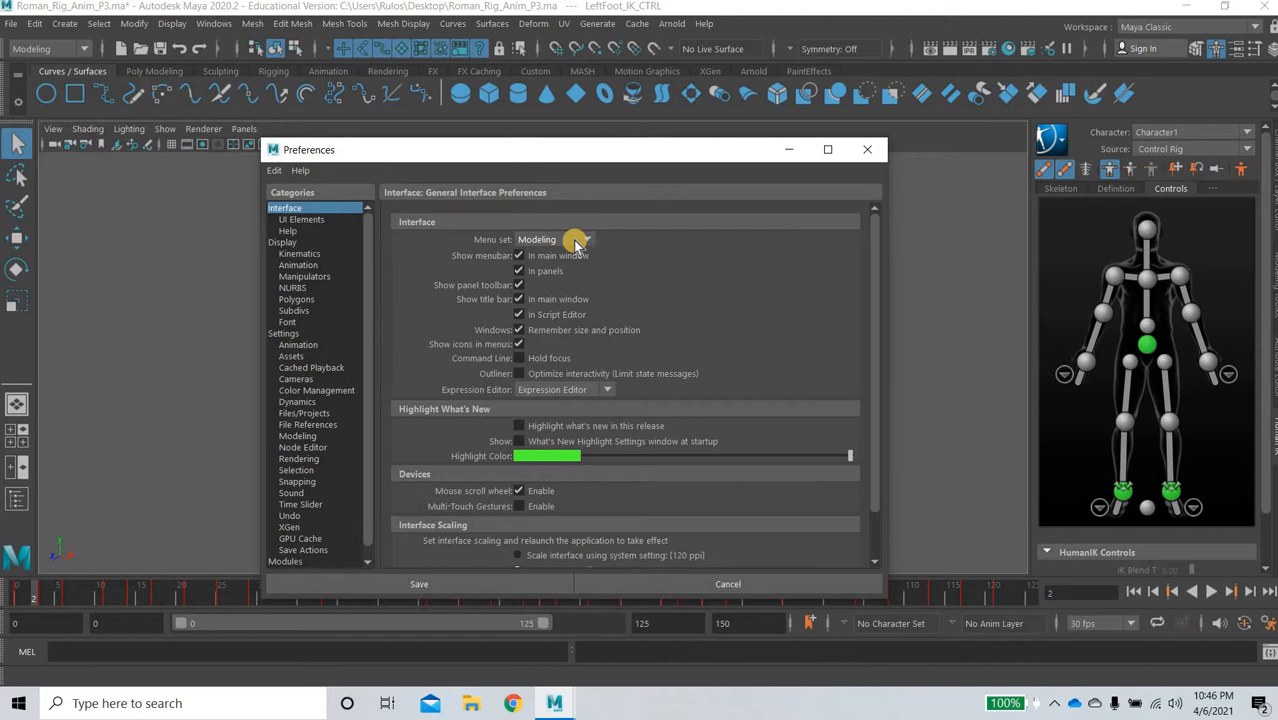
click(298, 344)
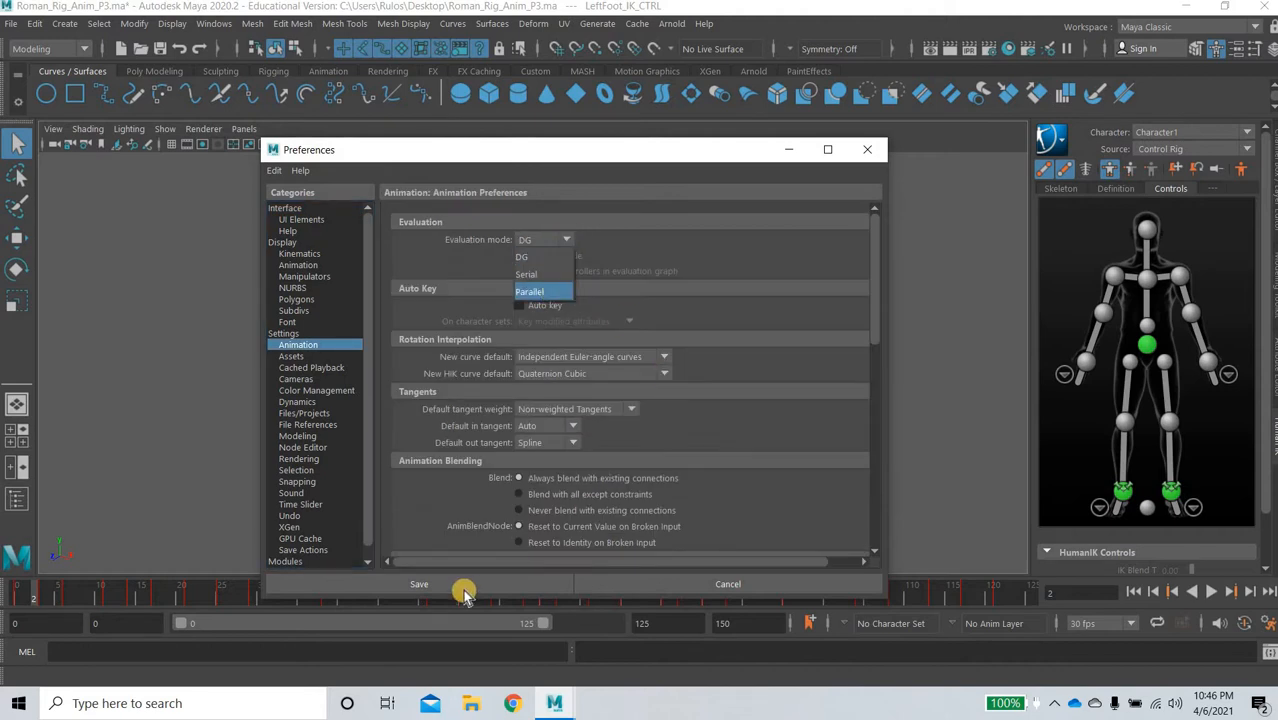
click(419, 584)
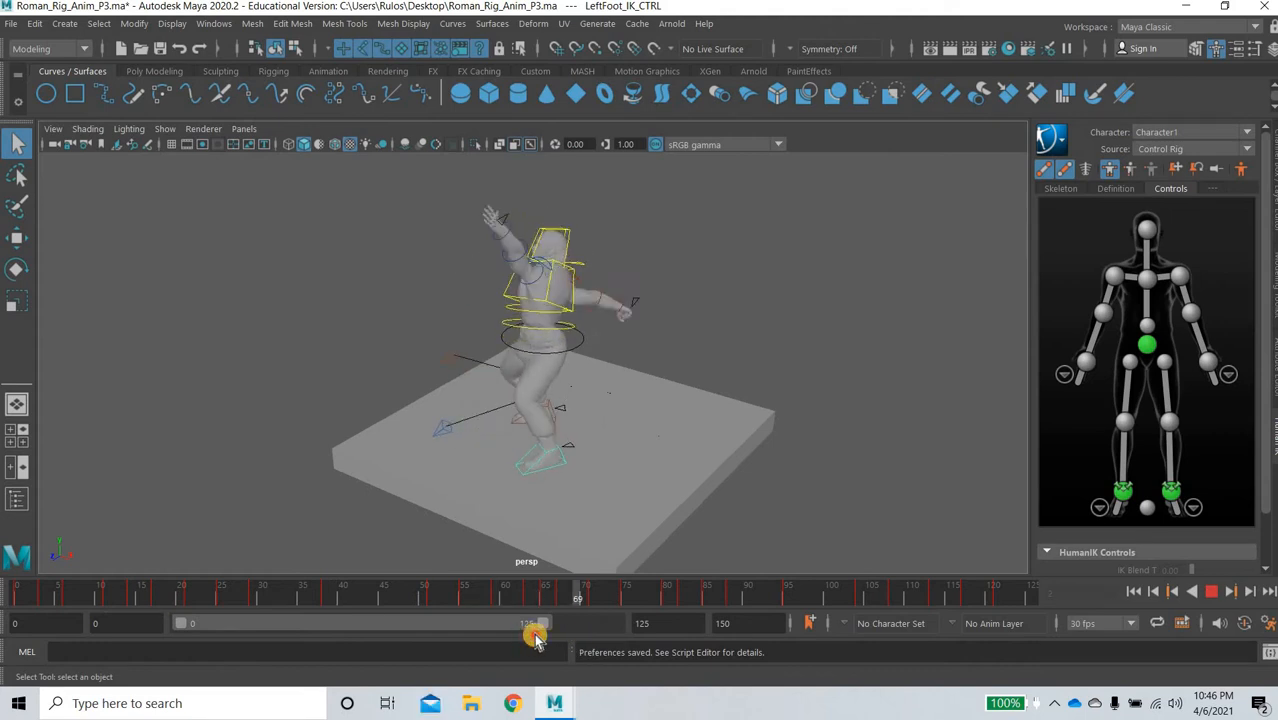
Scrub back to the early frames and select the planted foot control to check it
drag(535, 596, 98, 596)
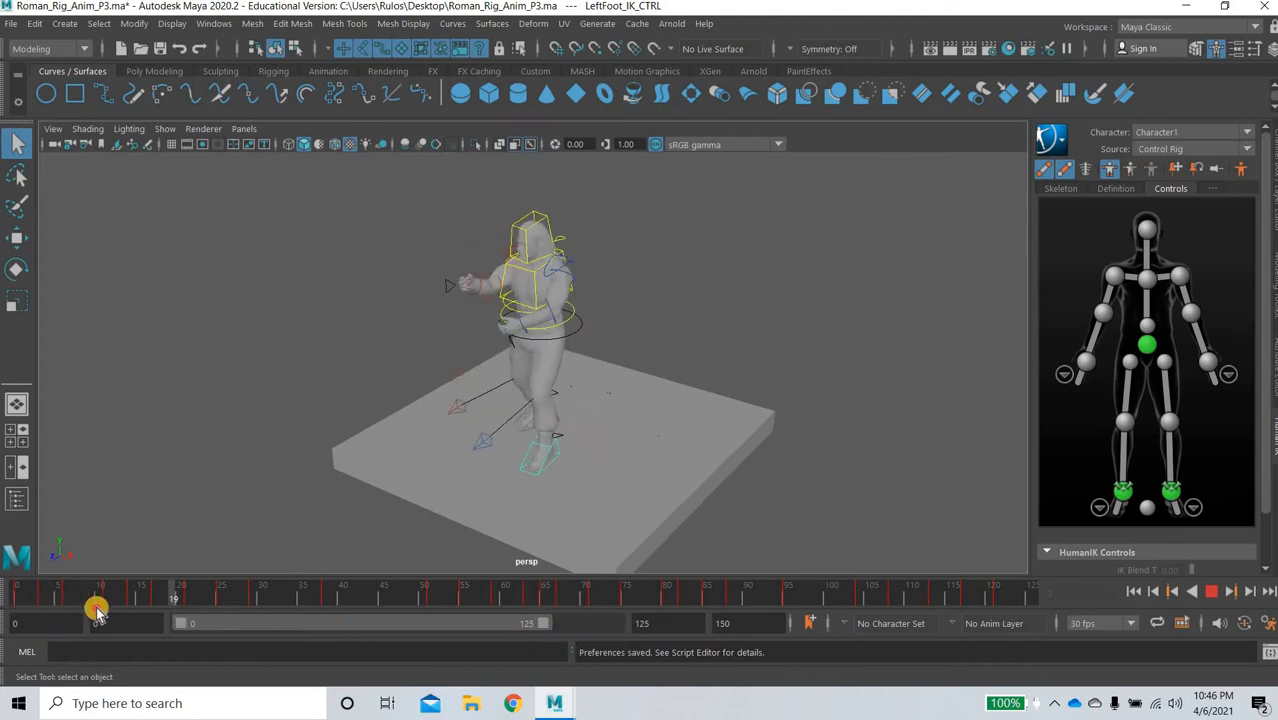
drag(99, 612, 118, 612)
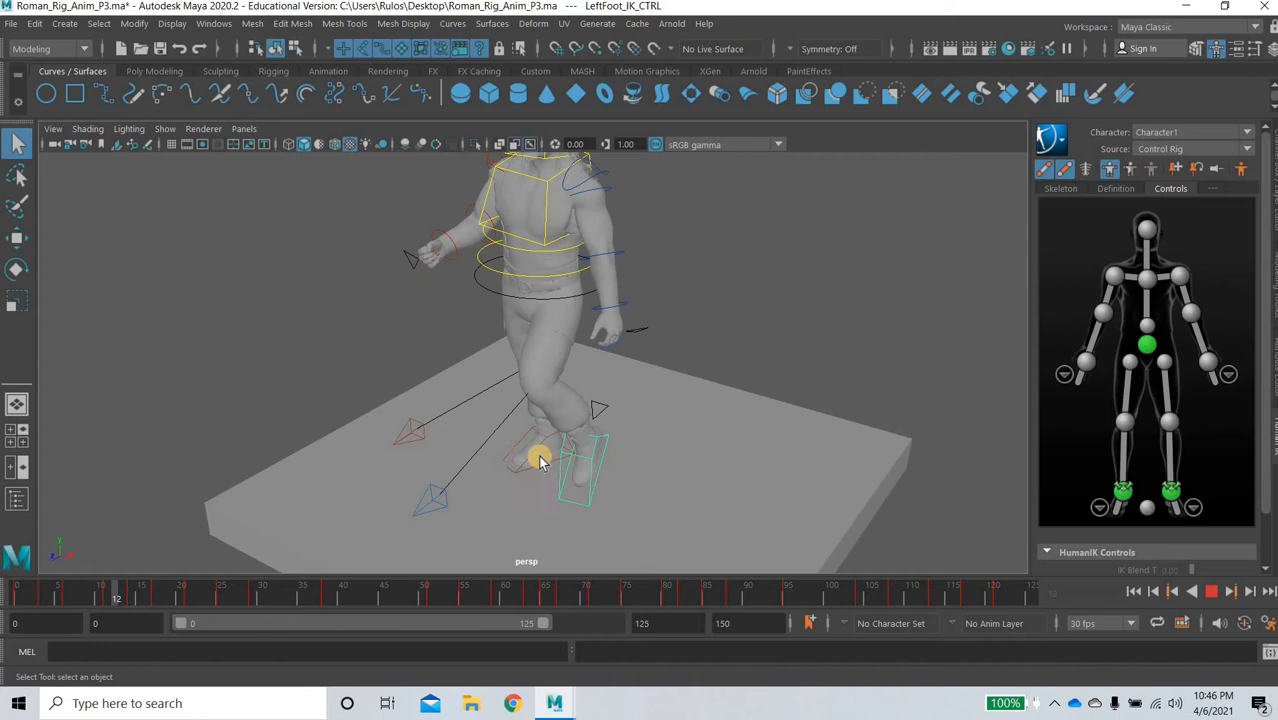
click(62, 591)
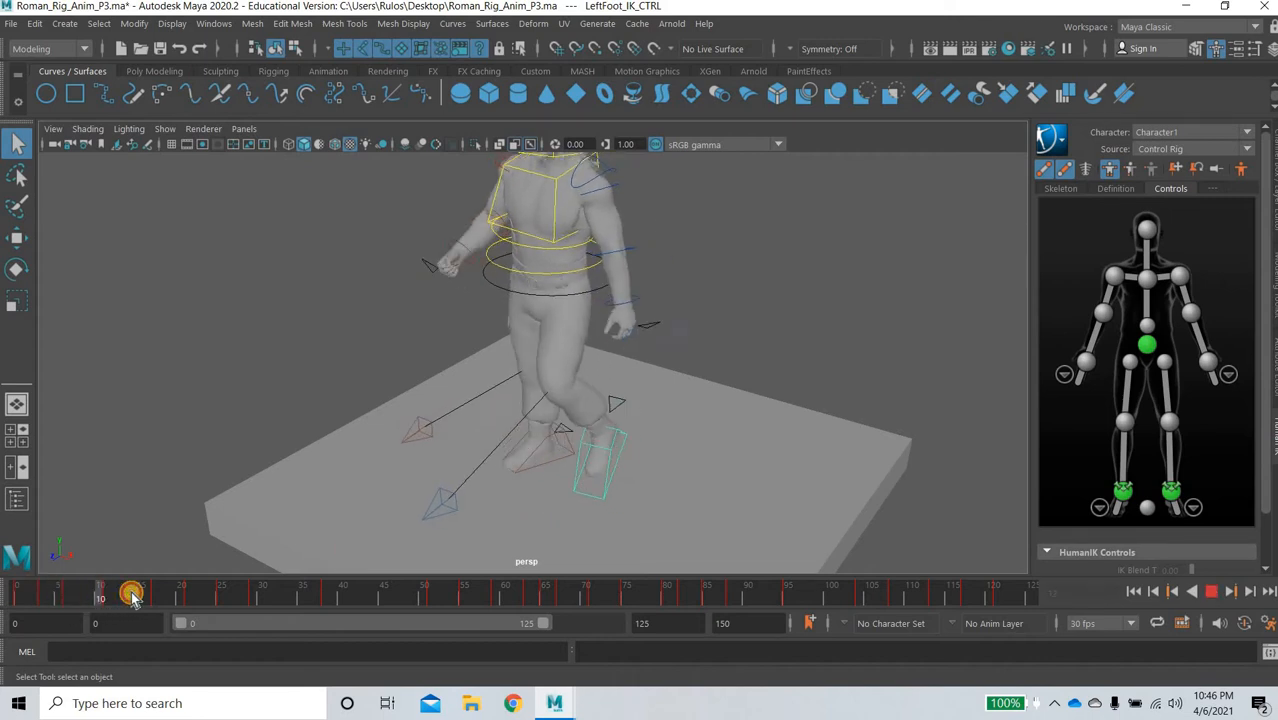
drag(133, 595, 107, 595)
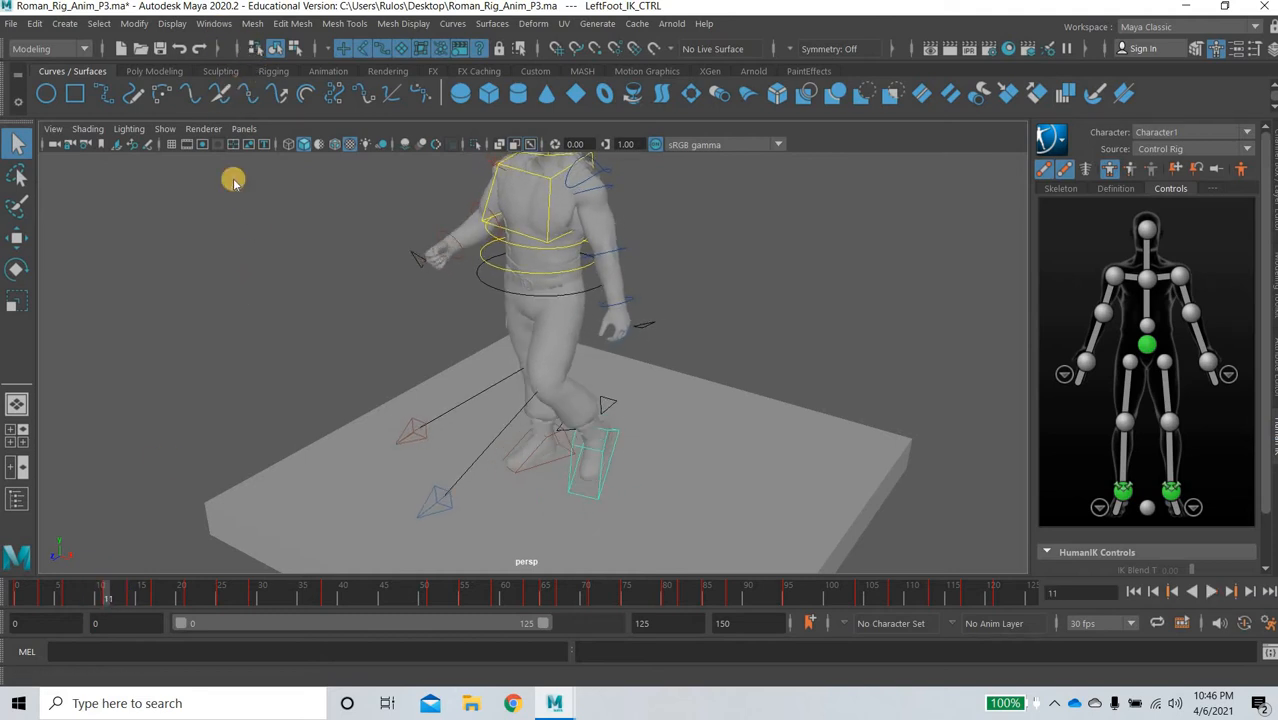
Reopen the Animation preferences and save them again
click(214, 23)
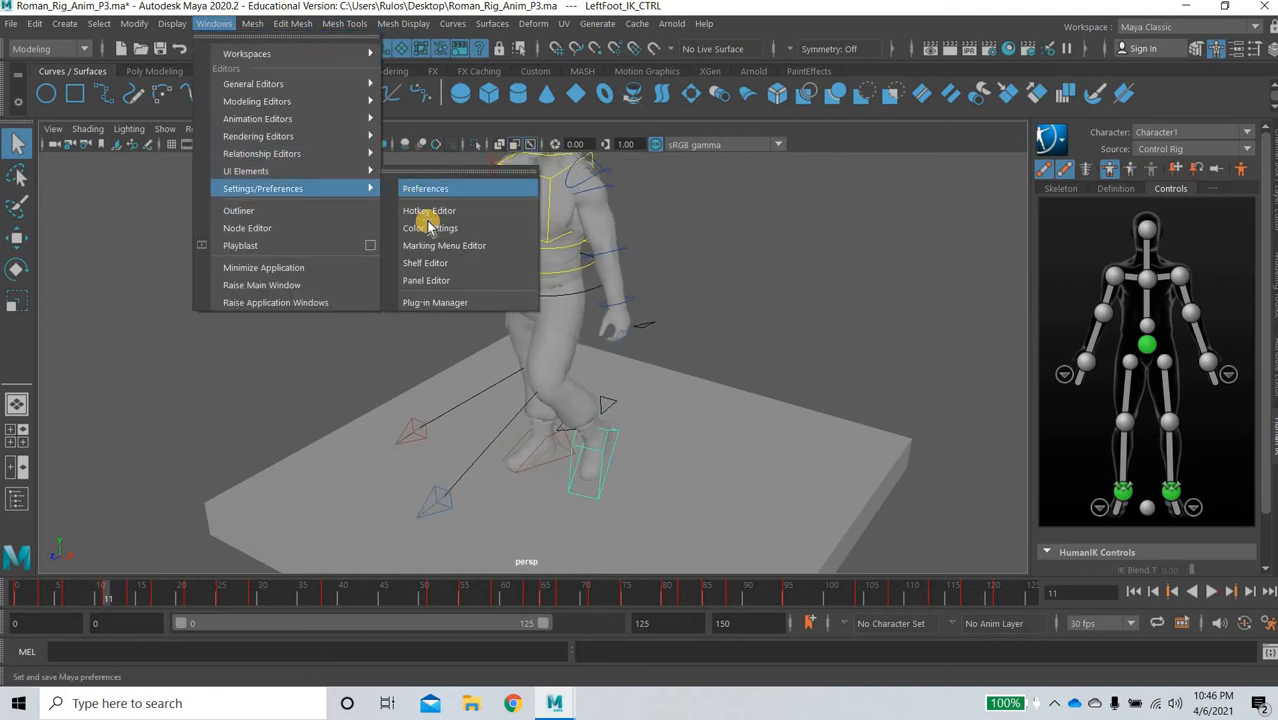
click(425, 188)
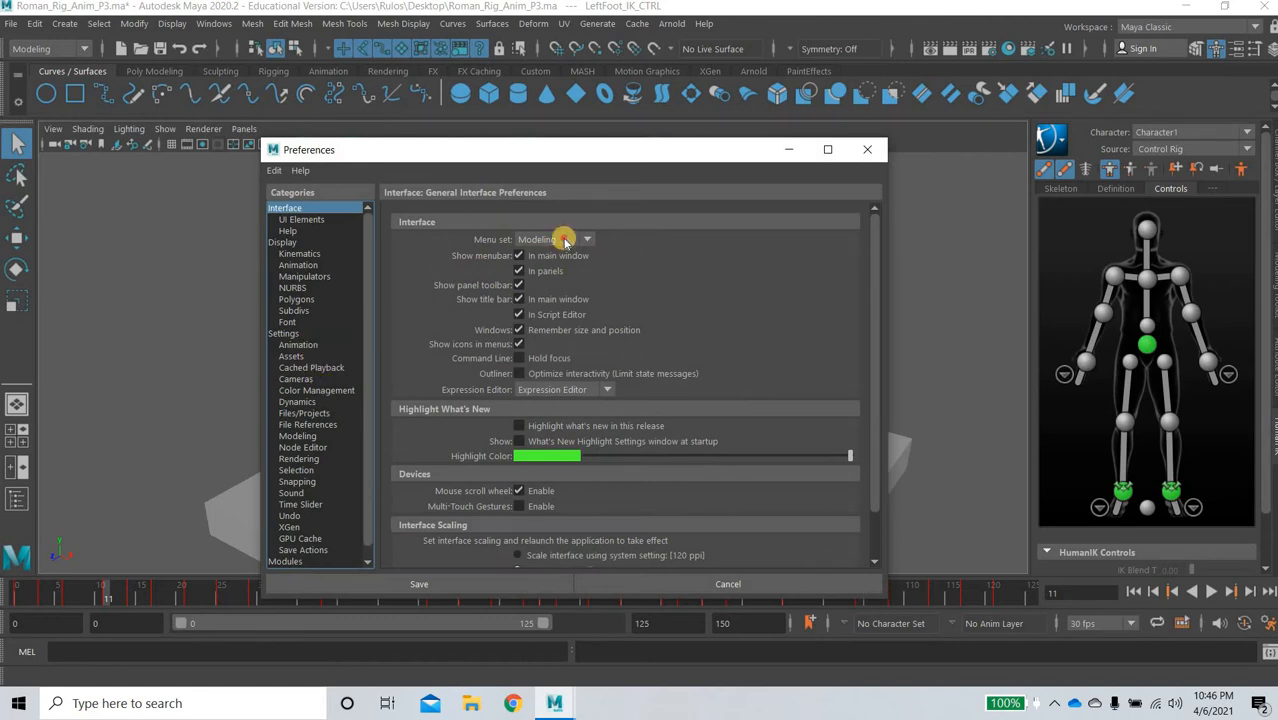
click(298, 344)
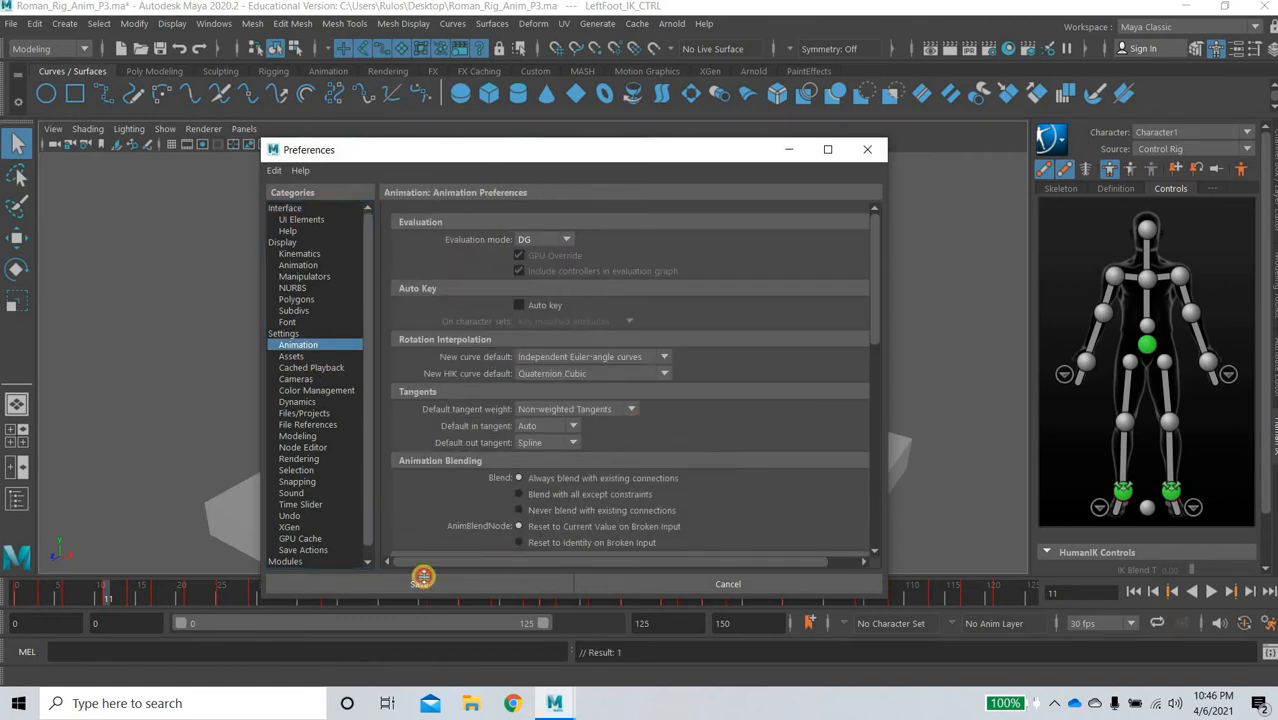
click(423, 576)
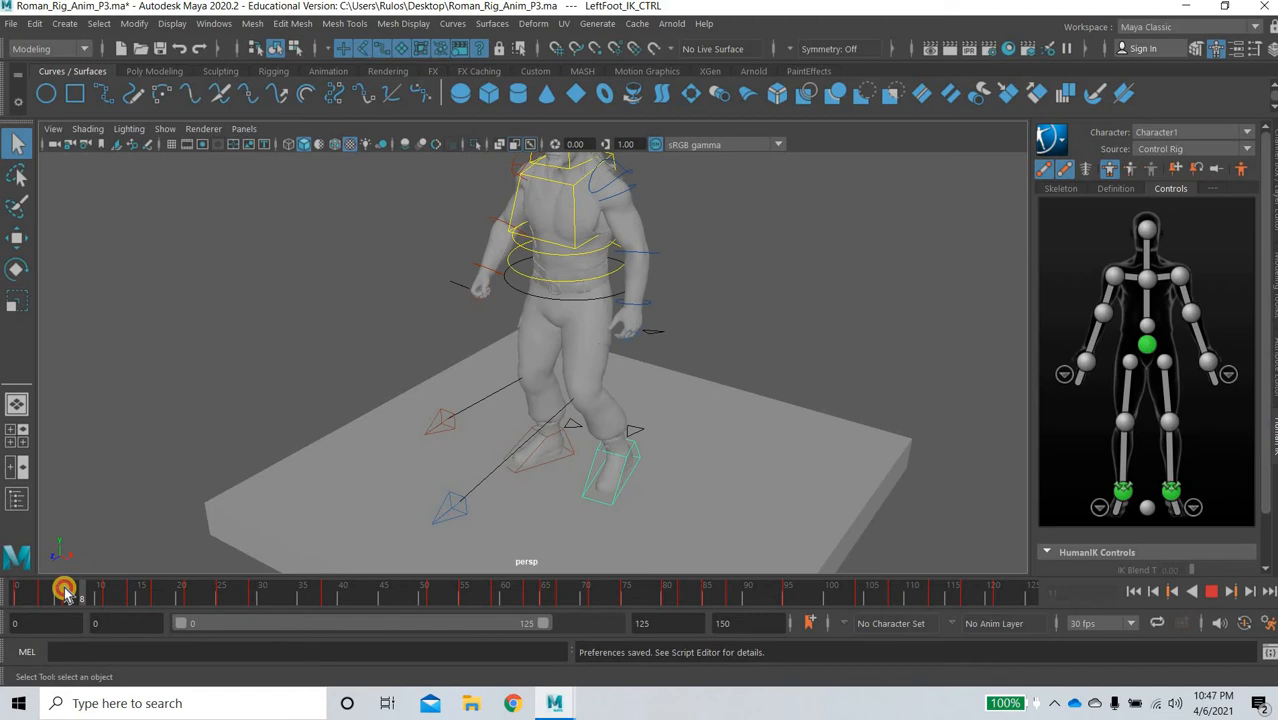
Scrub the early frames and drag the body down and sideways to shift its weight
drag(65, 591, 125, 600)
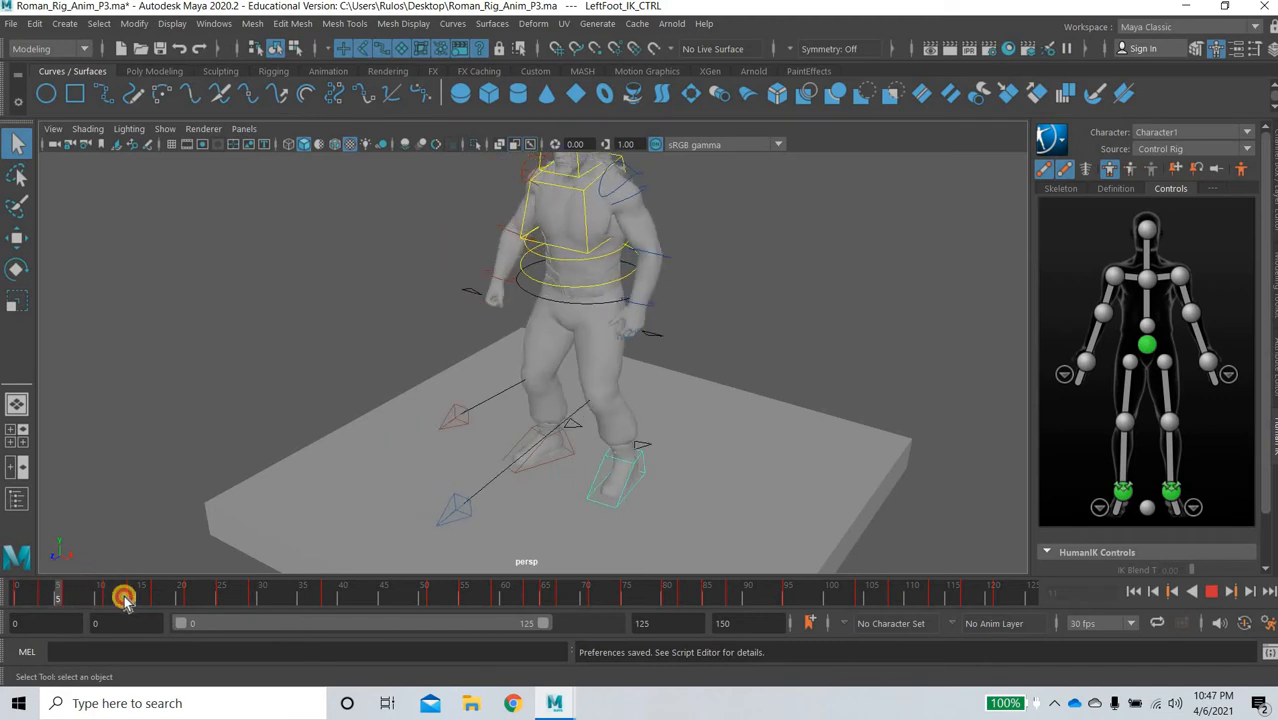
drag(125, 598, 97, 598)
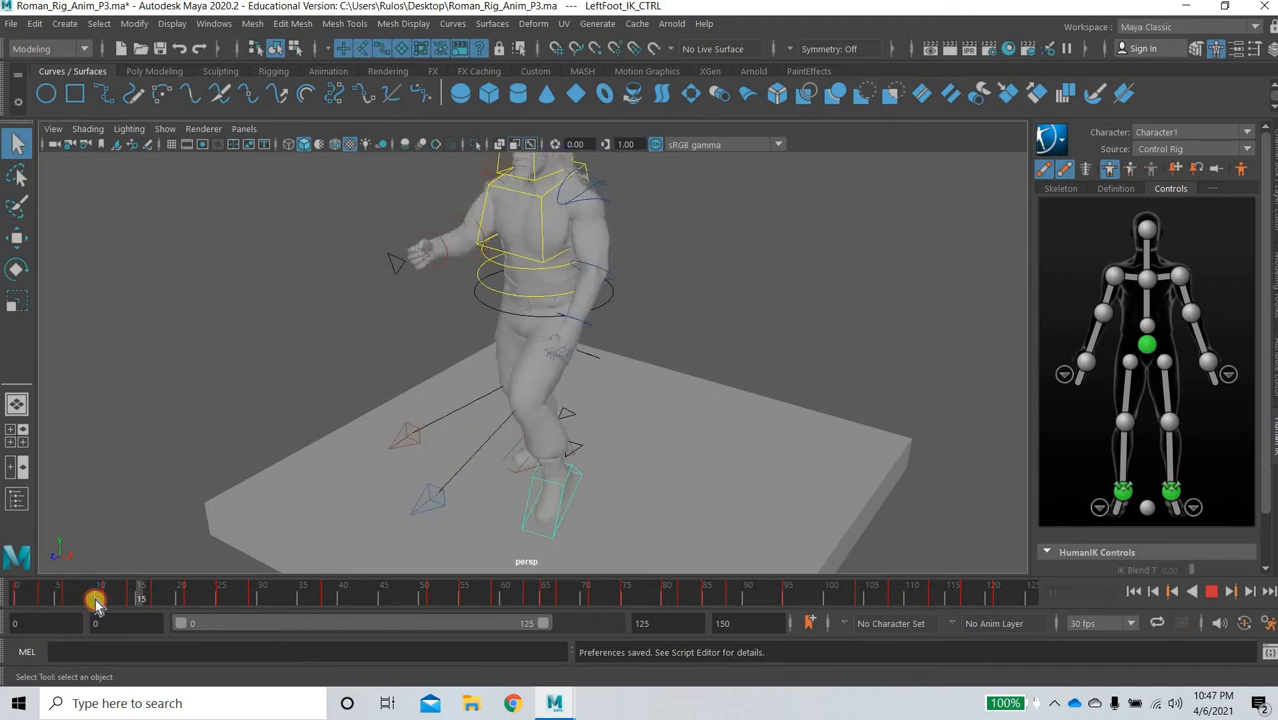
drag(95, 598, 108, 598)
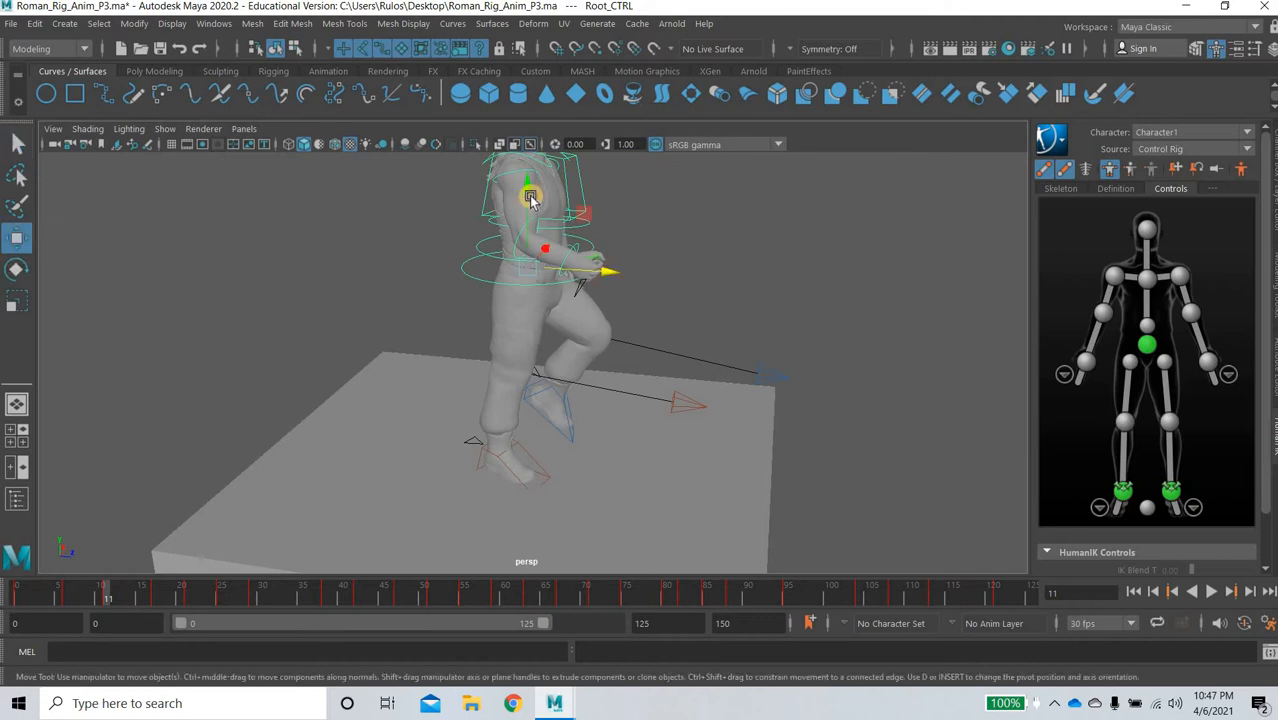
drag(530, 195, 530, 490)
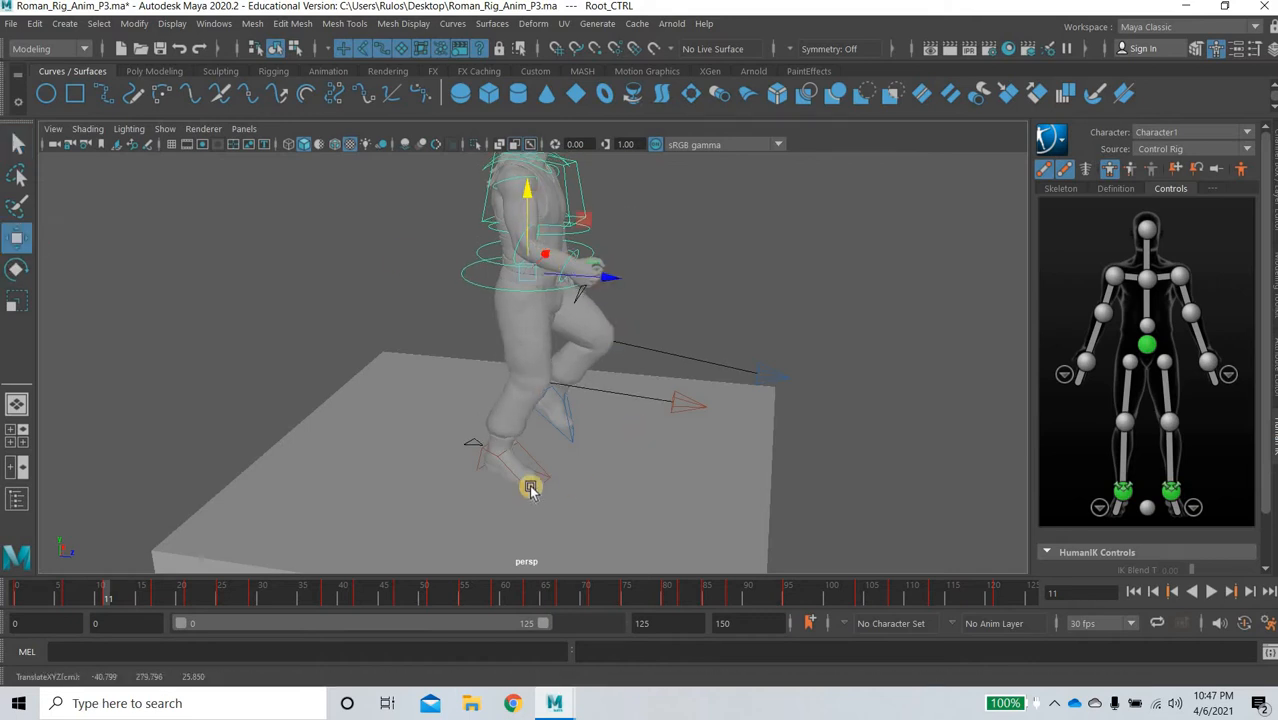
drag(530, 488, 627, 447)
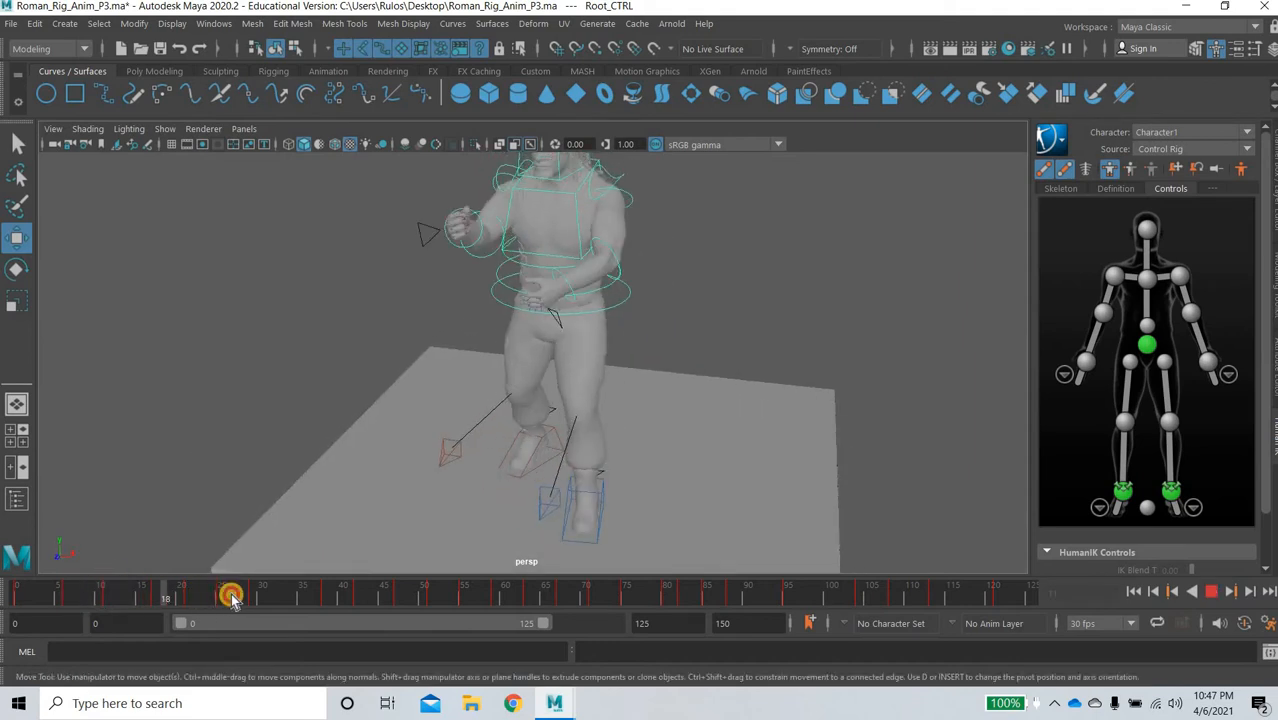
drag(230, 597, 383, 597)
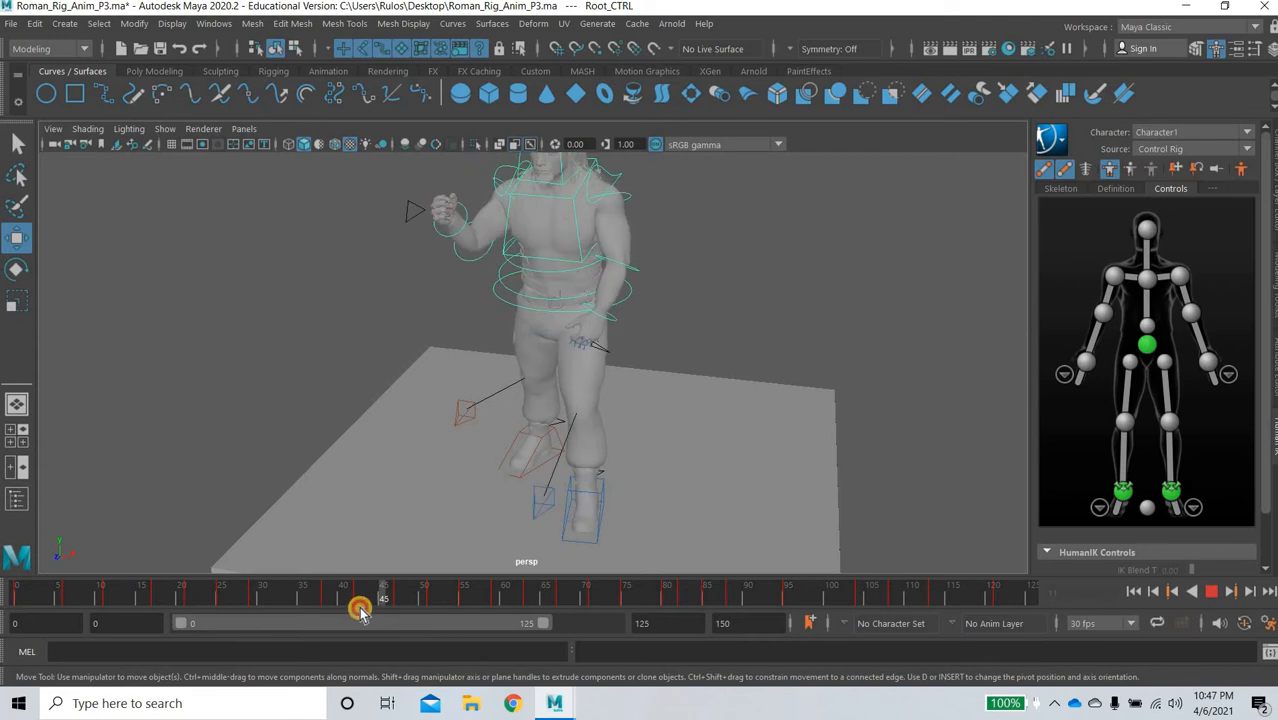
drag(383, 598, 359, 598)
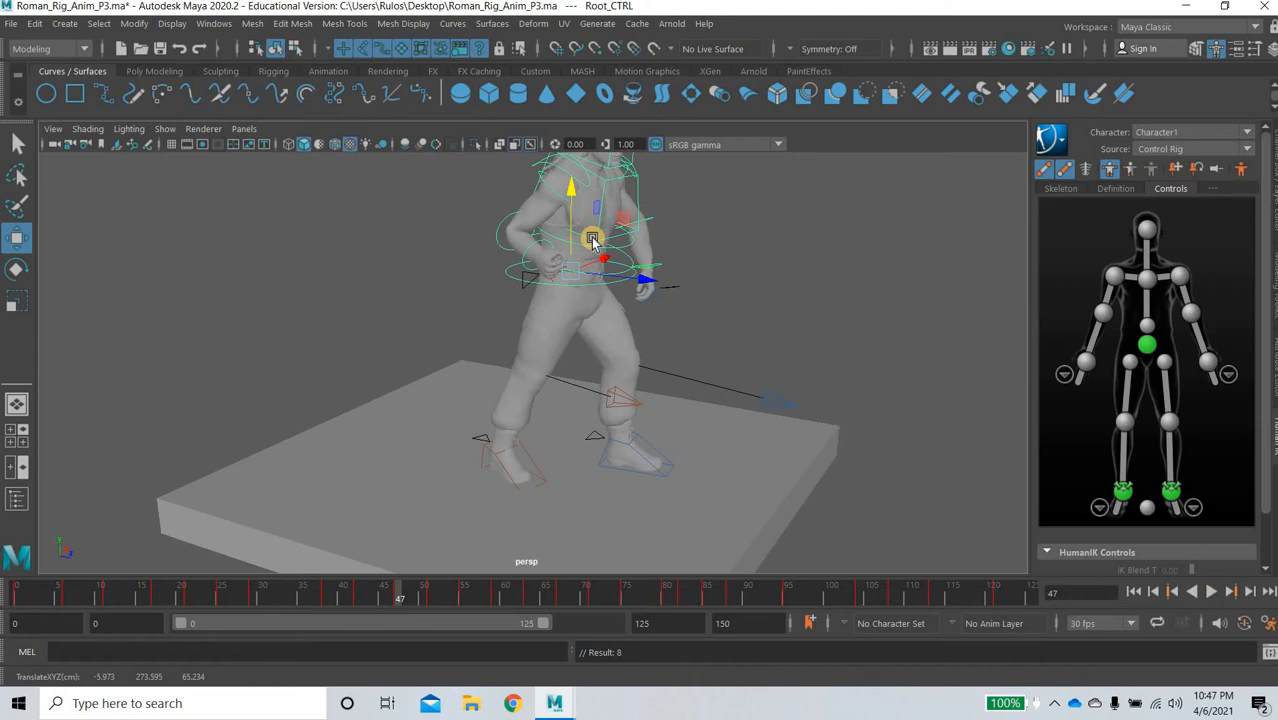
Nudge the body's weight over the feet, reviewing the stride in between
drag(592, 238, 567, 225)
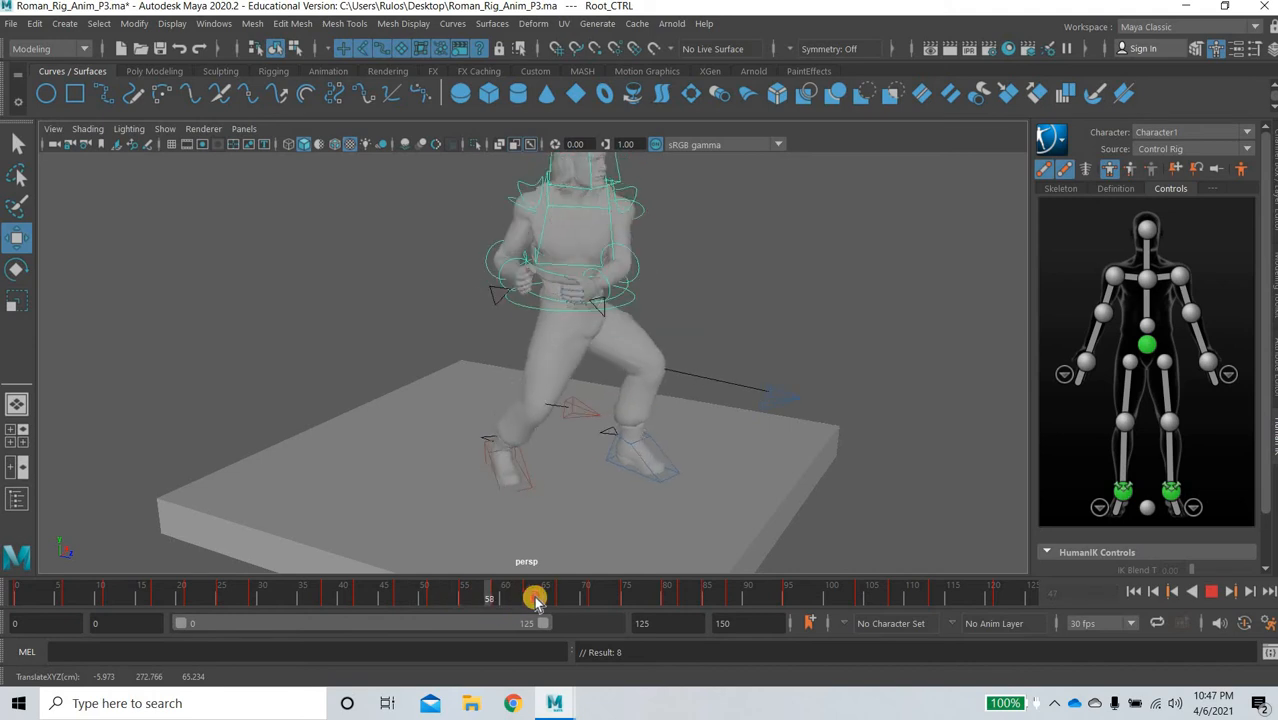
drag(540, 598, 510, 598)
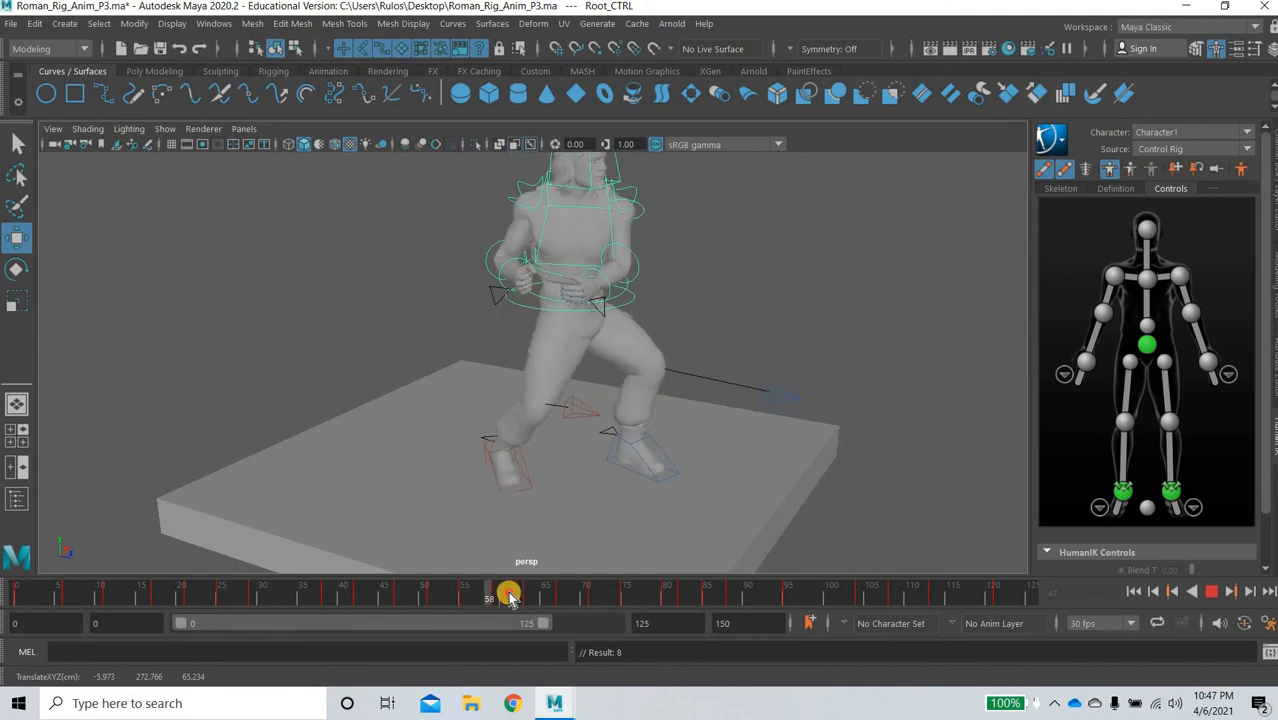
drag(508, 595, 497, 595)
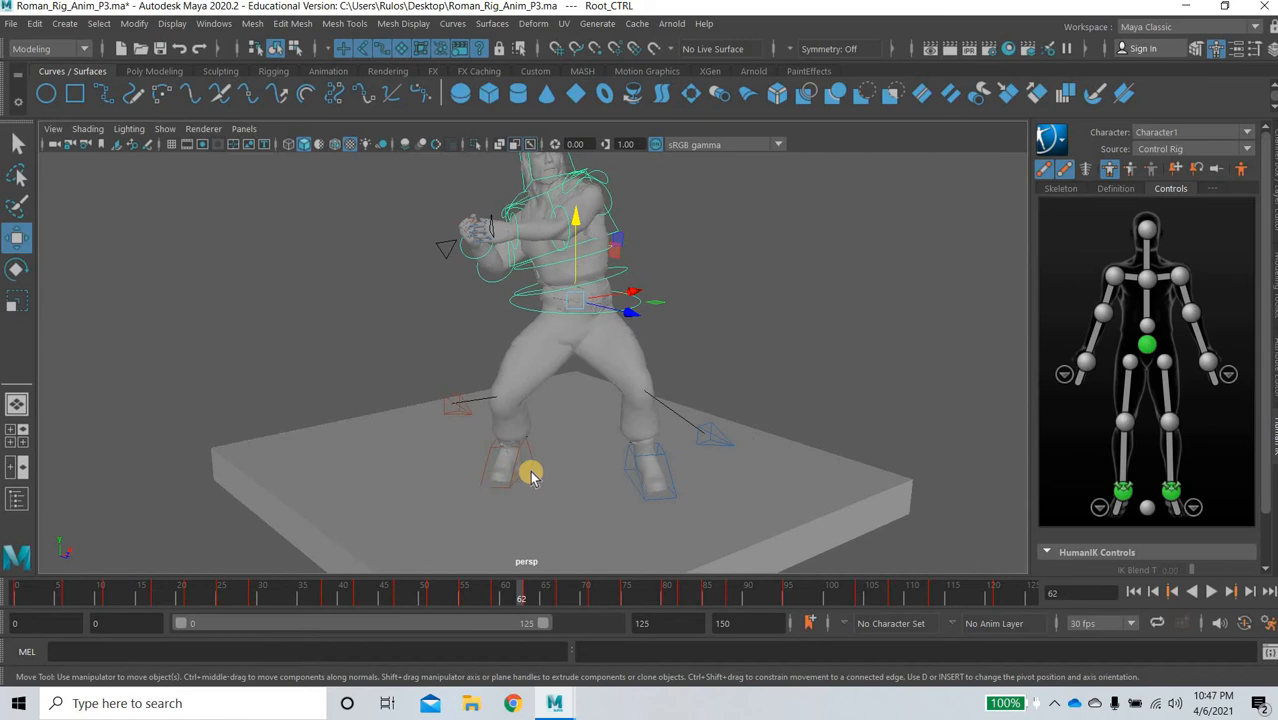
drag(530, 475, 520, 452)
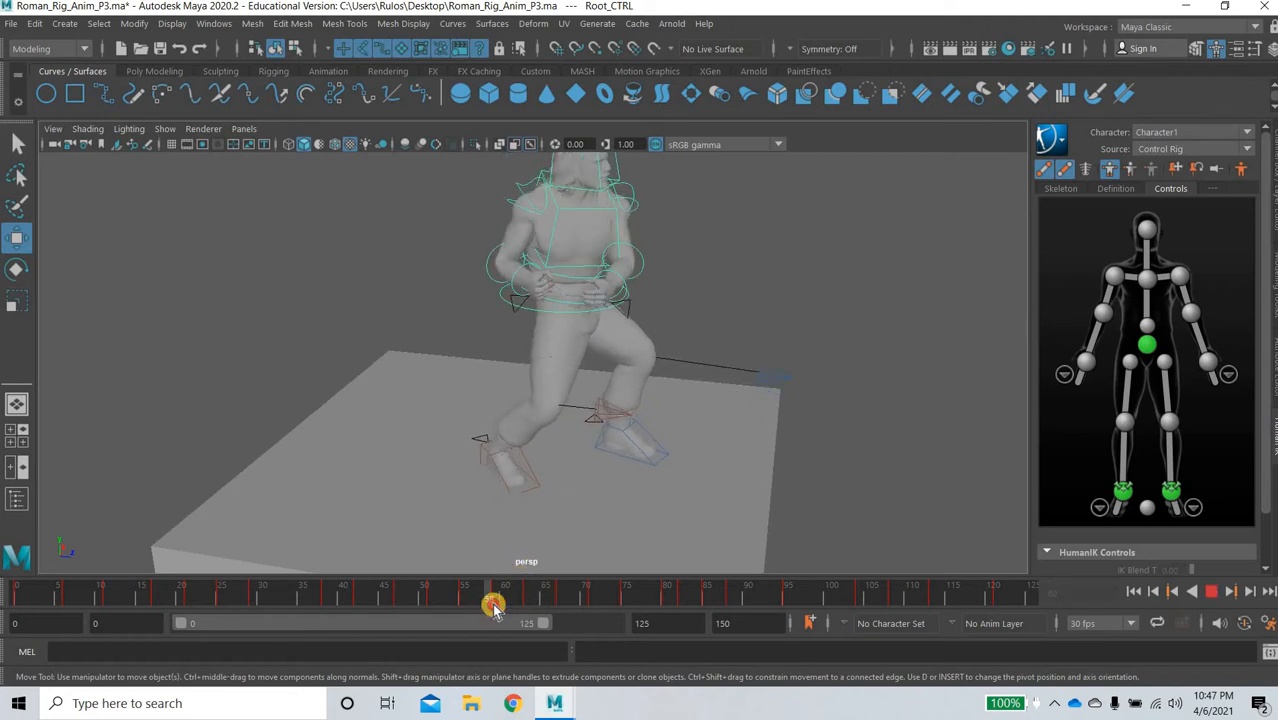
Scrub back and forth to check the weight shift, stopping at frame 59
drag(495, 600, 505, 600)
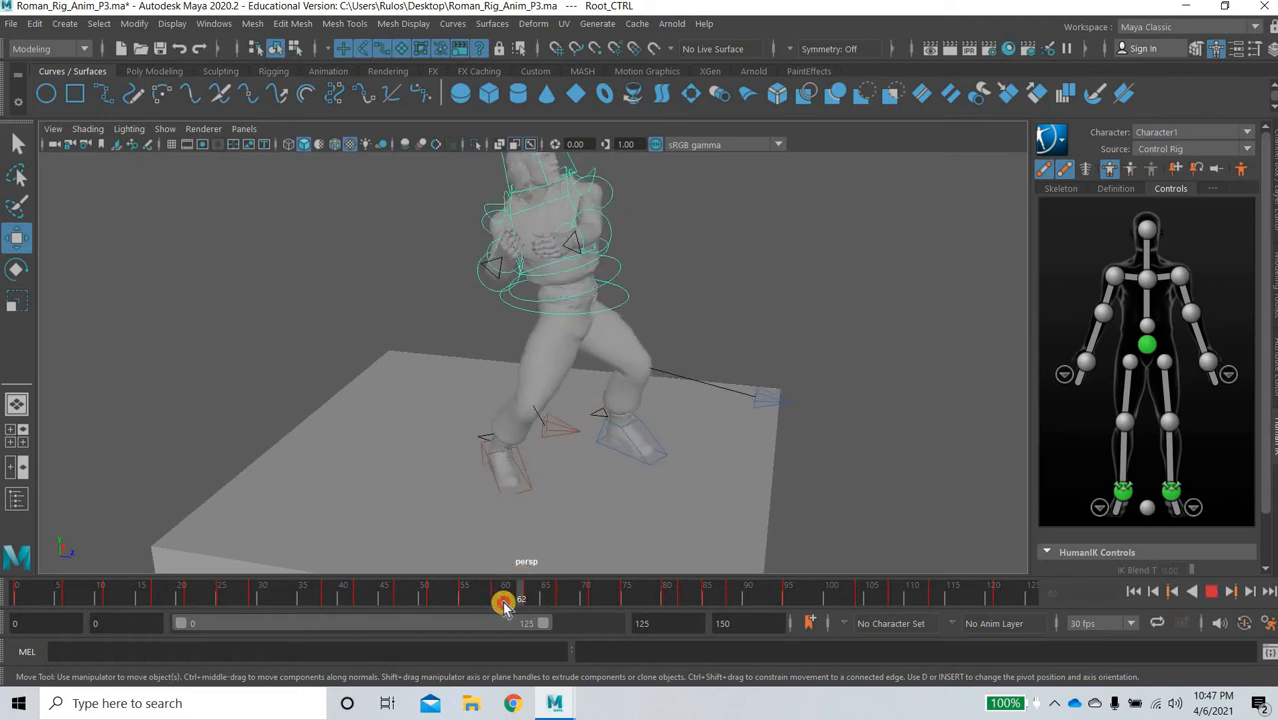
drag(505, 600, 495, 600)
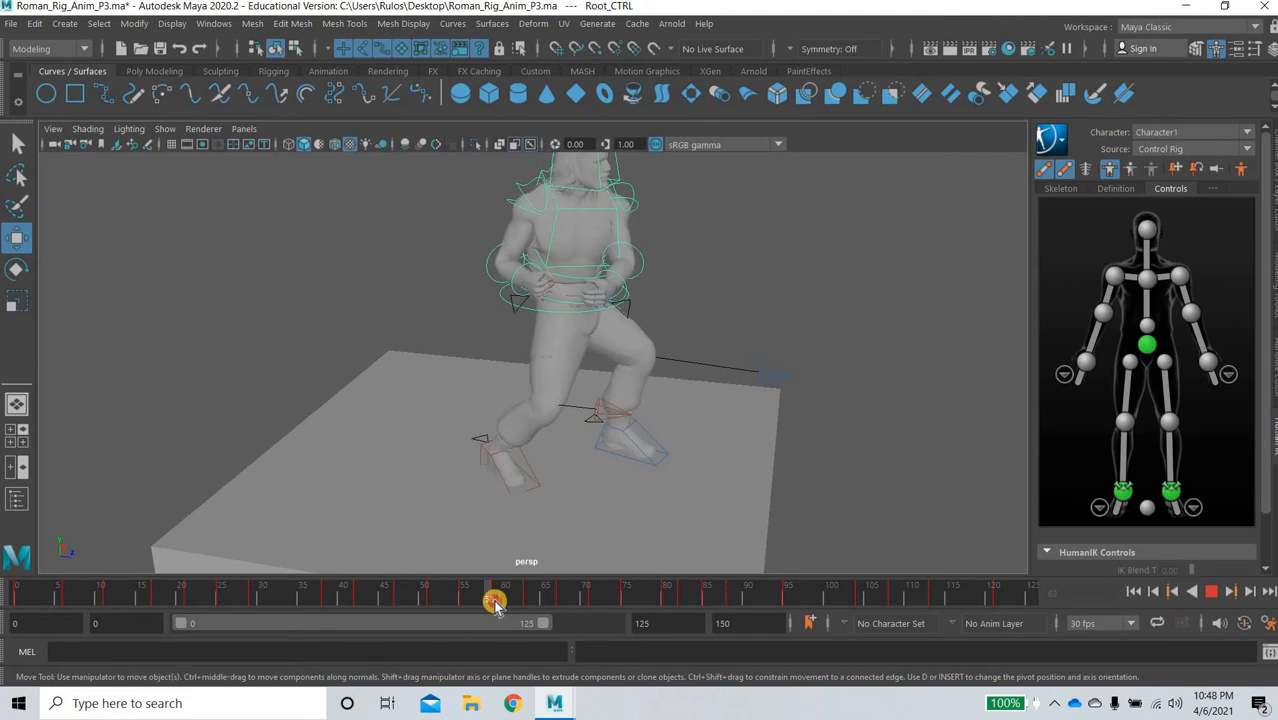
drag(495, 600, 520, 600)
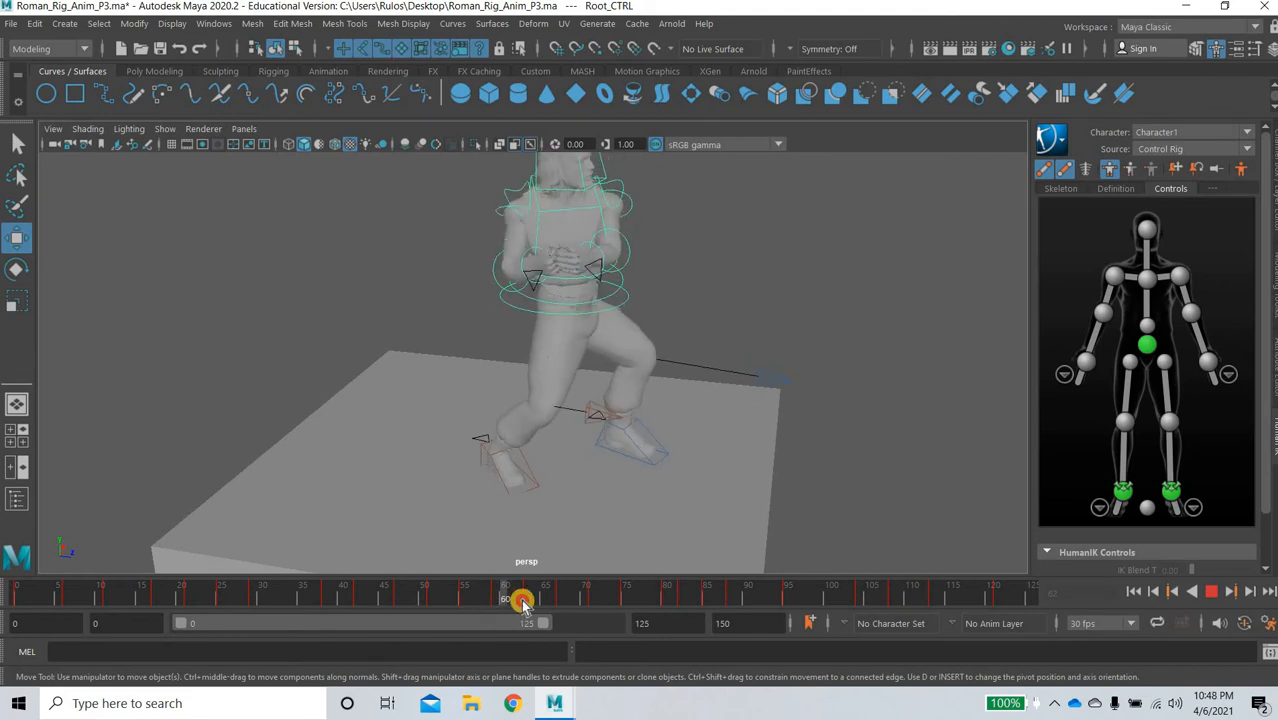
drag(523, 598, 492, 598)
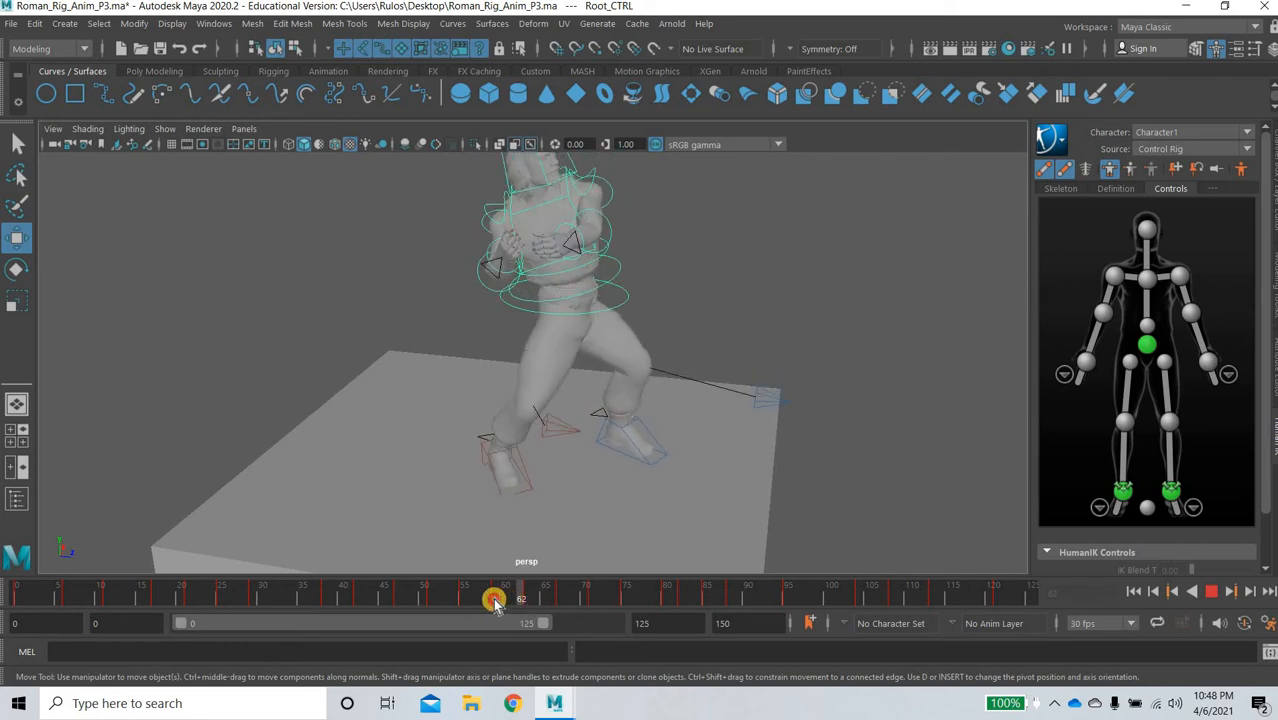
drag(497, 599, 521, 599)
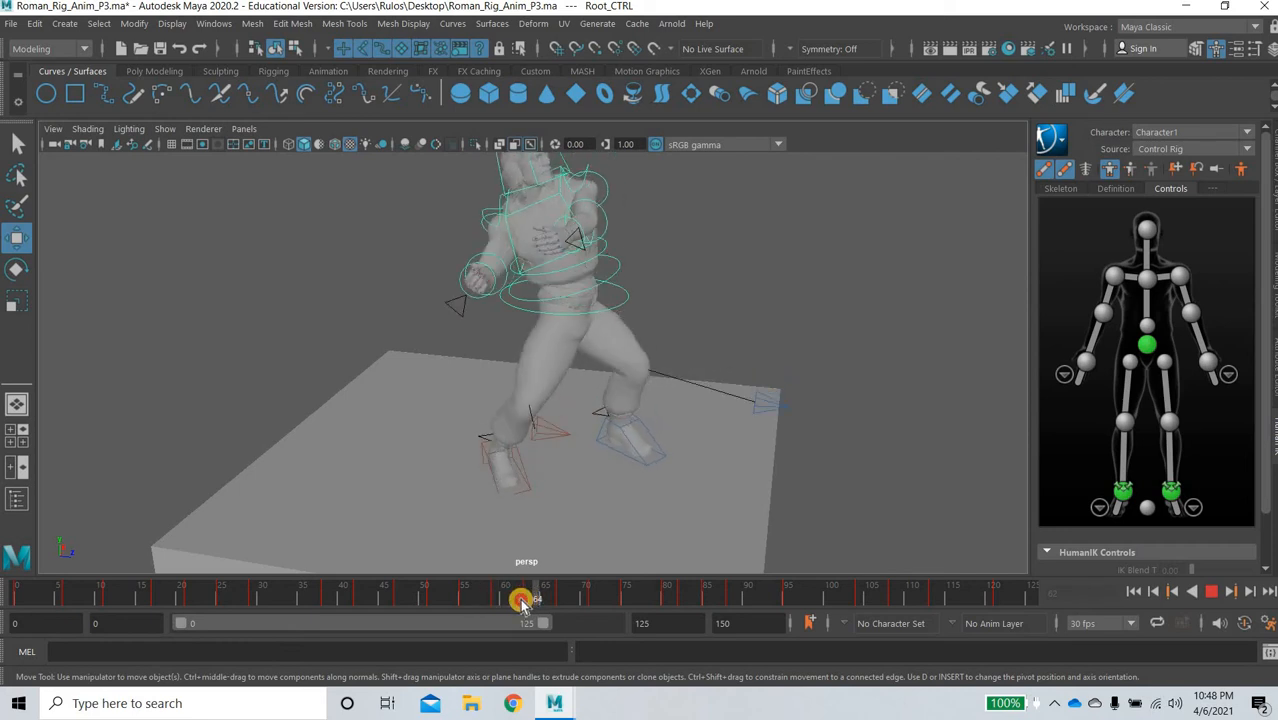
drag(520, 598, 497, 598)
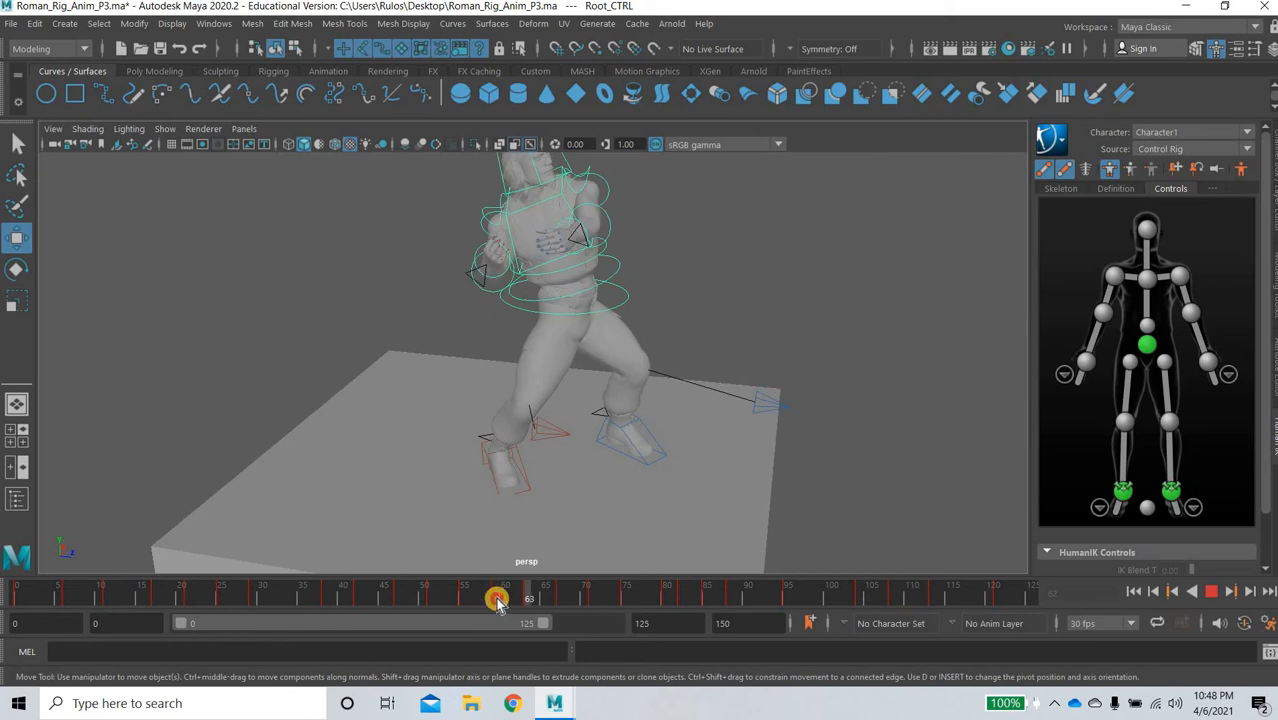
drag(497, 598, 530, 598)
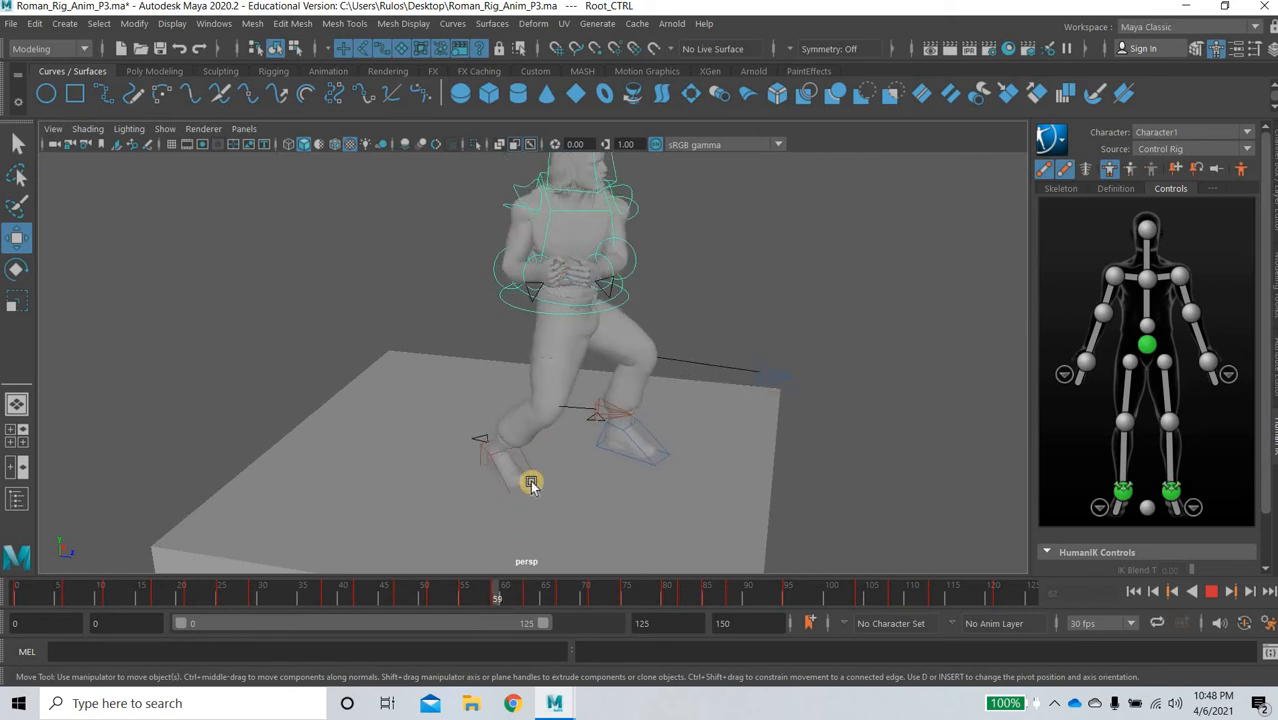
Copy RightFoot_IK_CTRL's key at frame 59 and paste it at frame 63
click(531, 483)
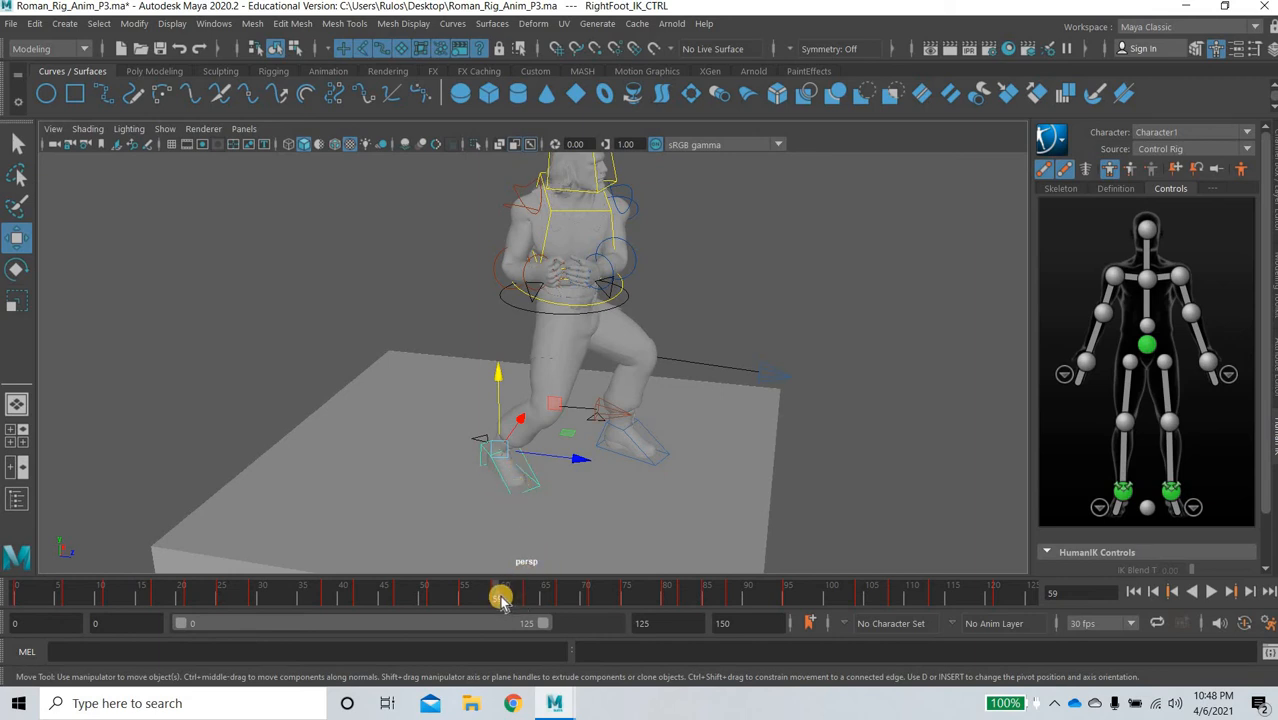
right_click(500, 597)
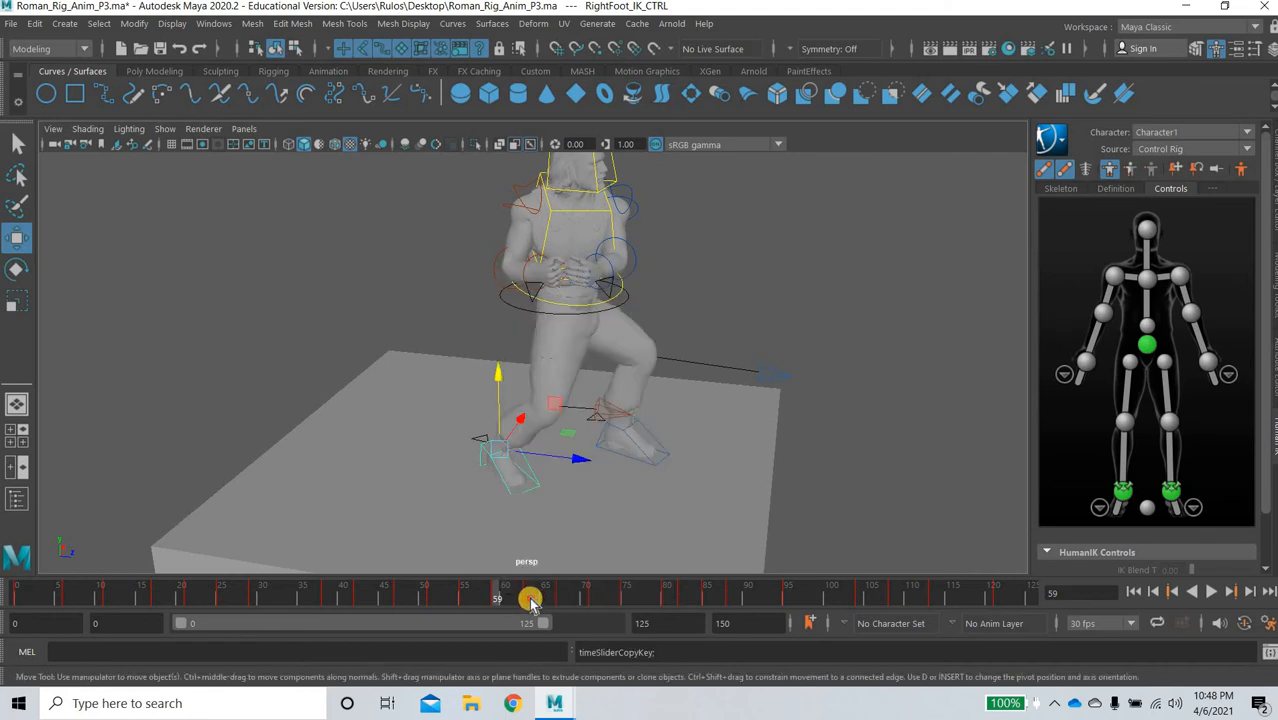
right_click(530, 595)
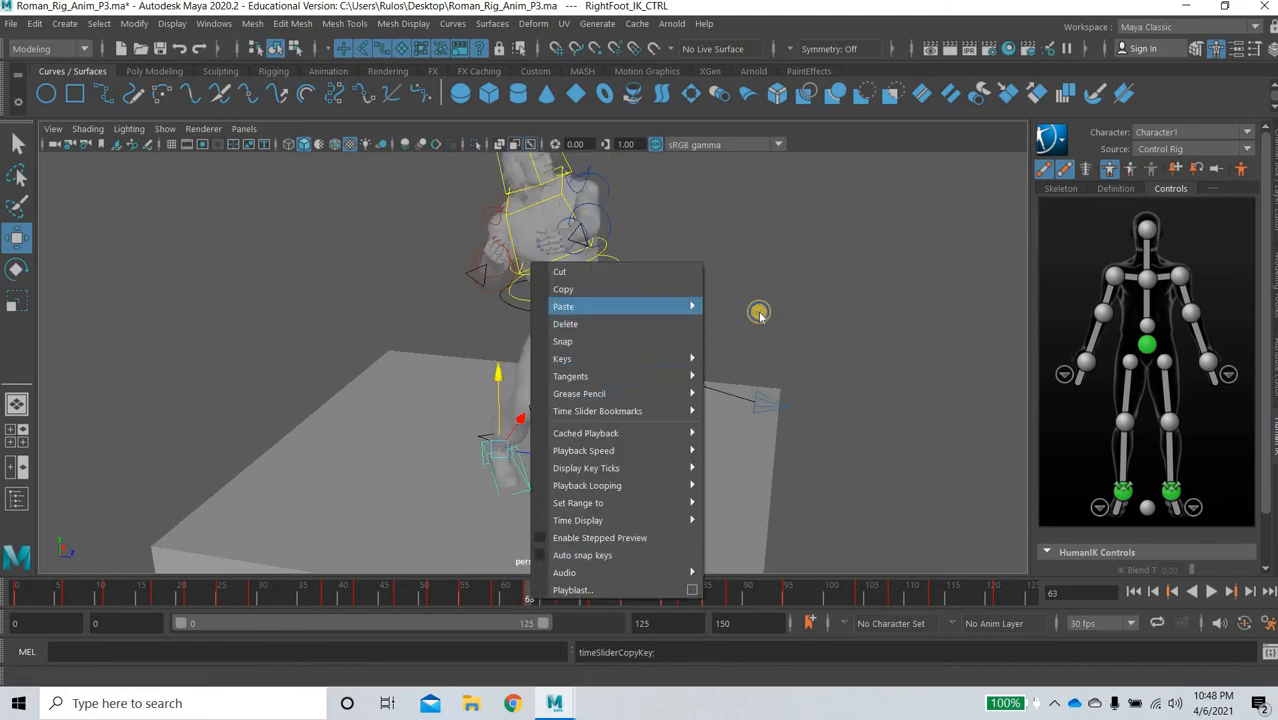
click(563, 306)
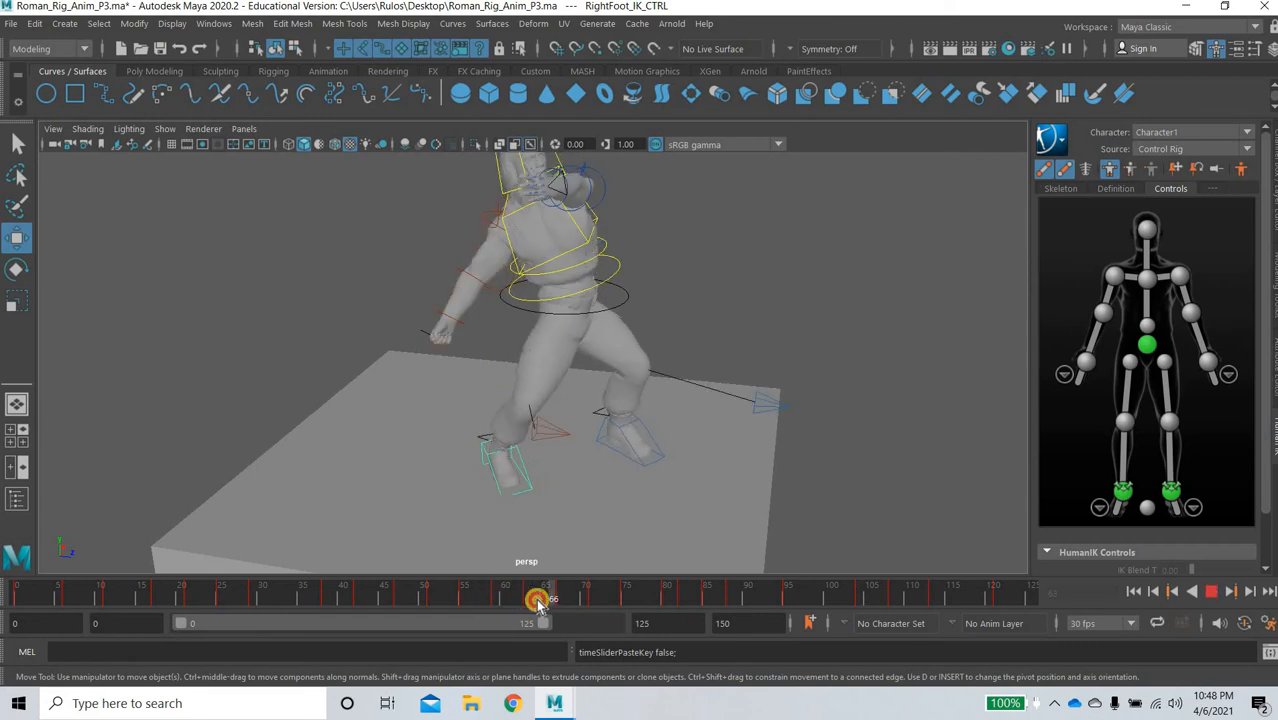
Scrub from the planted-foot frames around 76 back through the early walk frames to review
drag(540, 598, 542, 598)
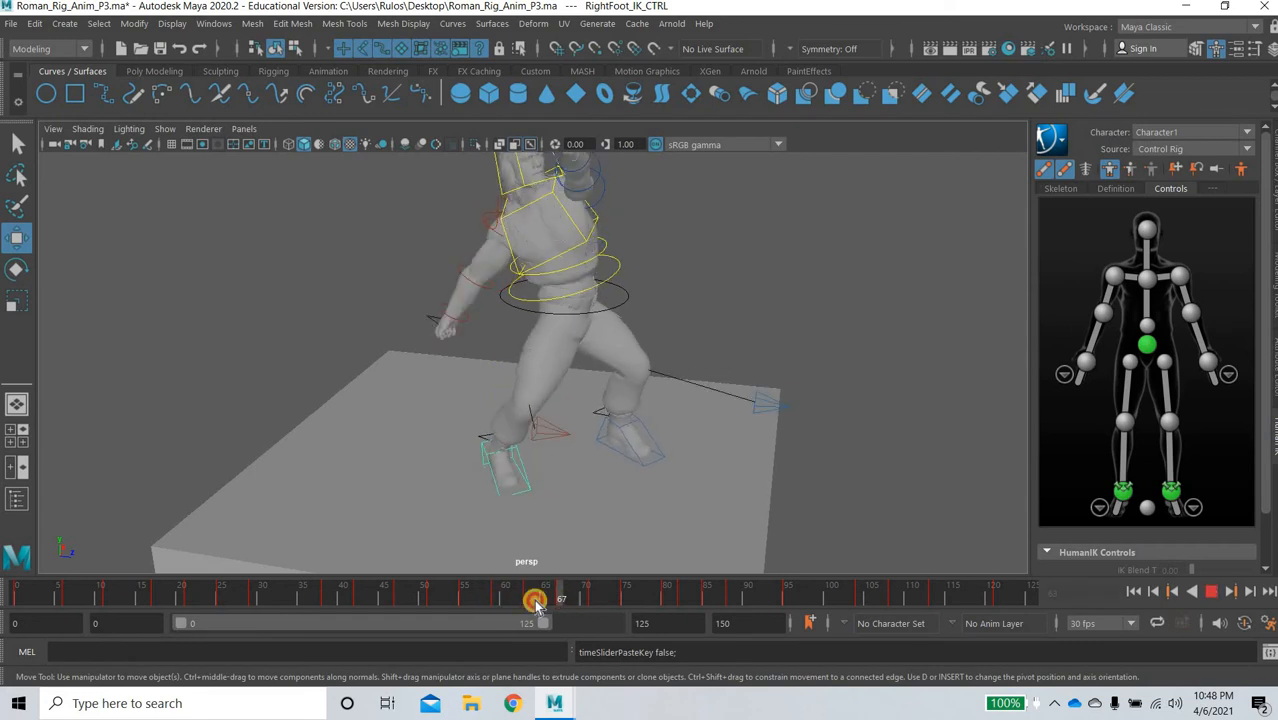
drag(537, 600, 655, 600)
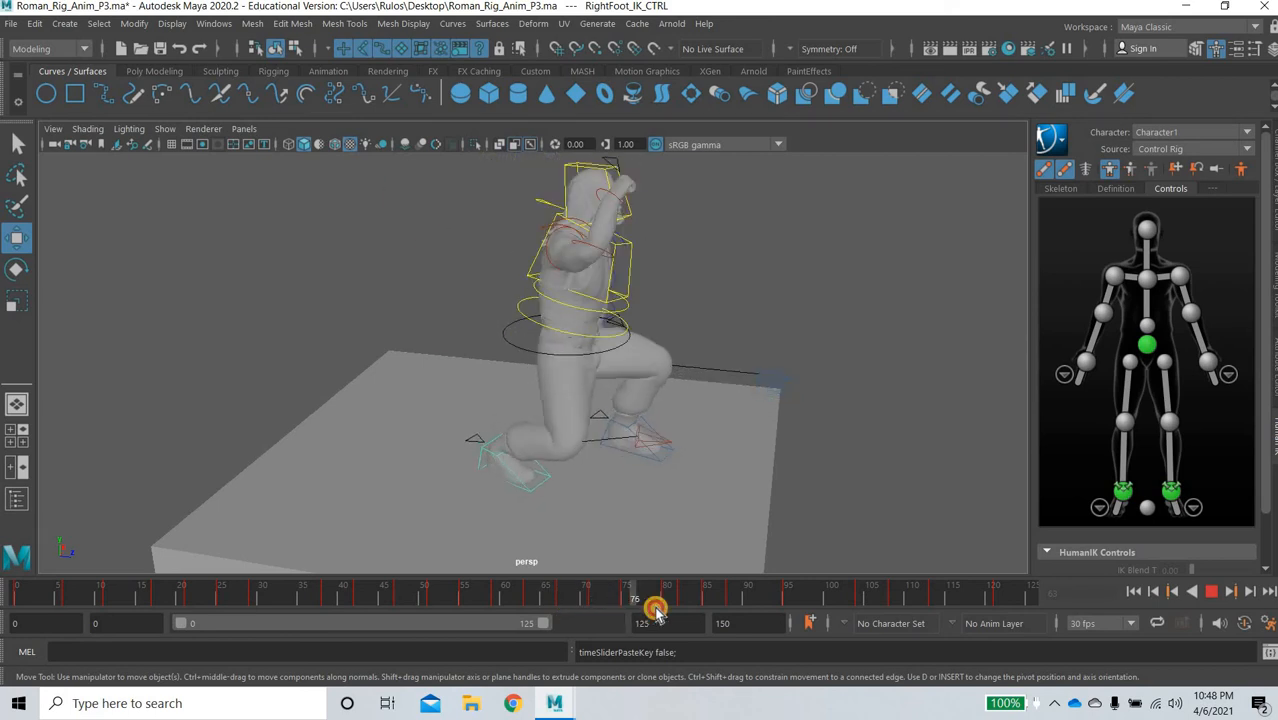
drag(655, 598, 560, 598)
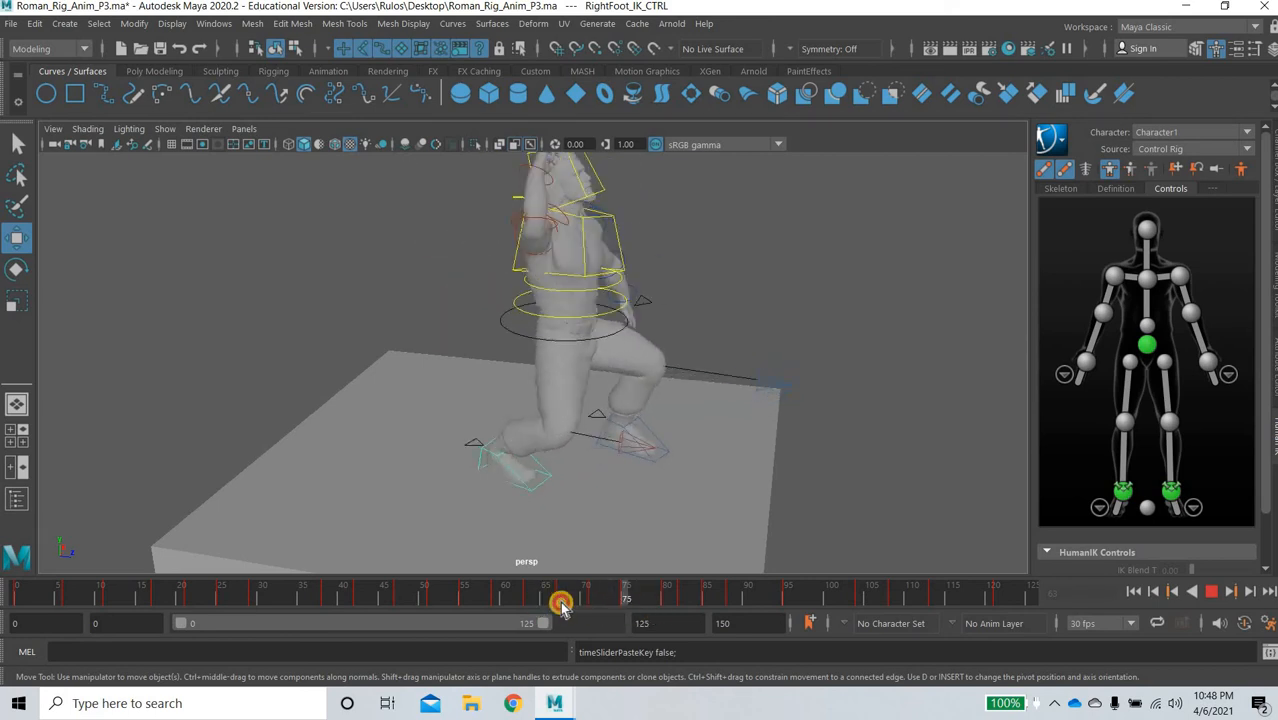
drag(560, 600, 472, 600)
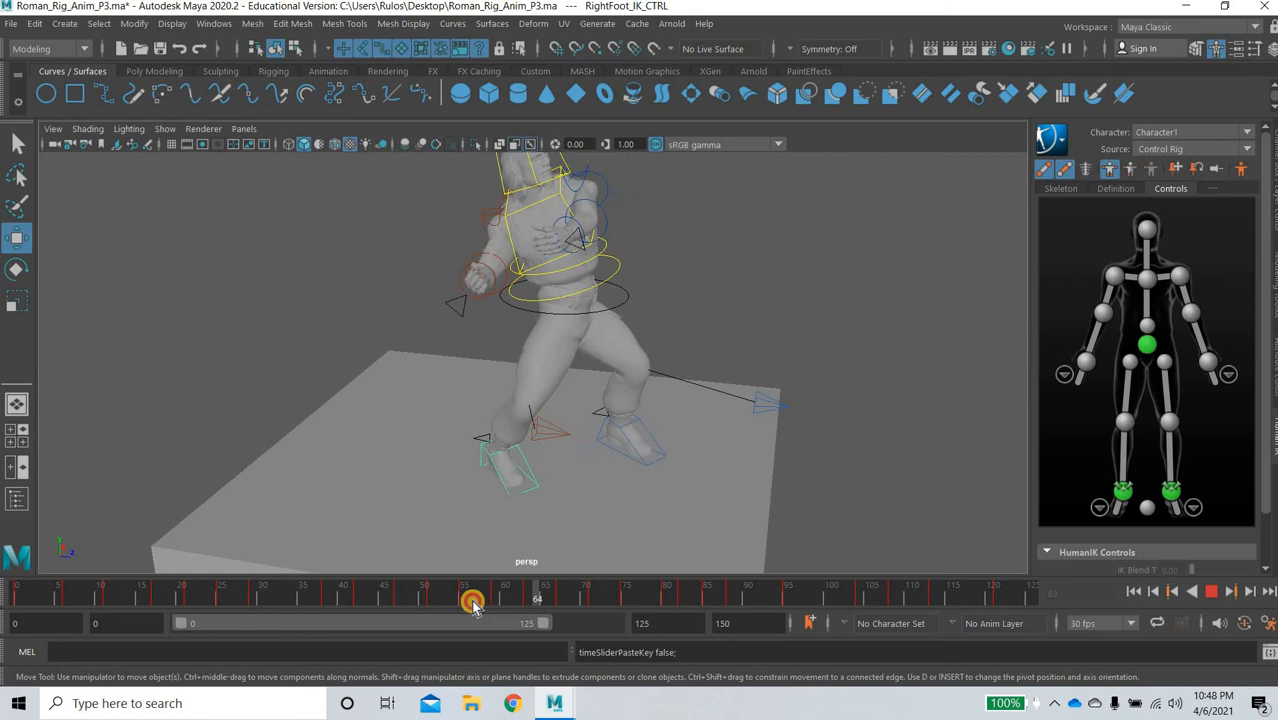
drag(472, 597, 145, 589)
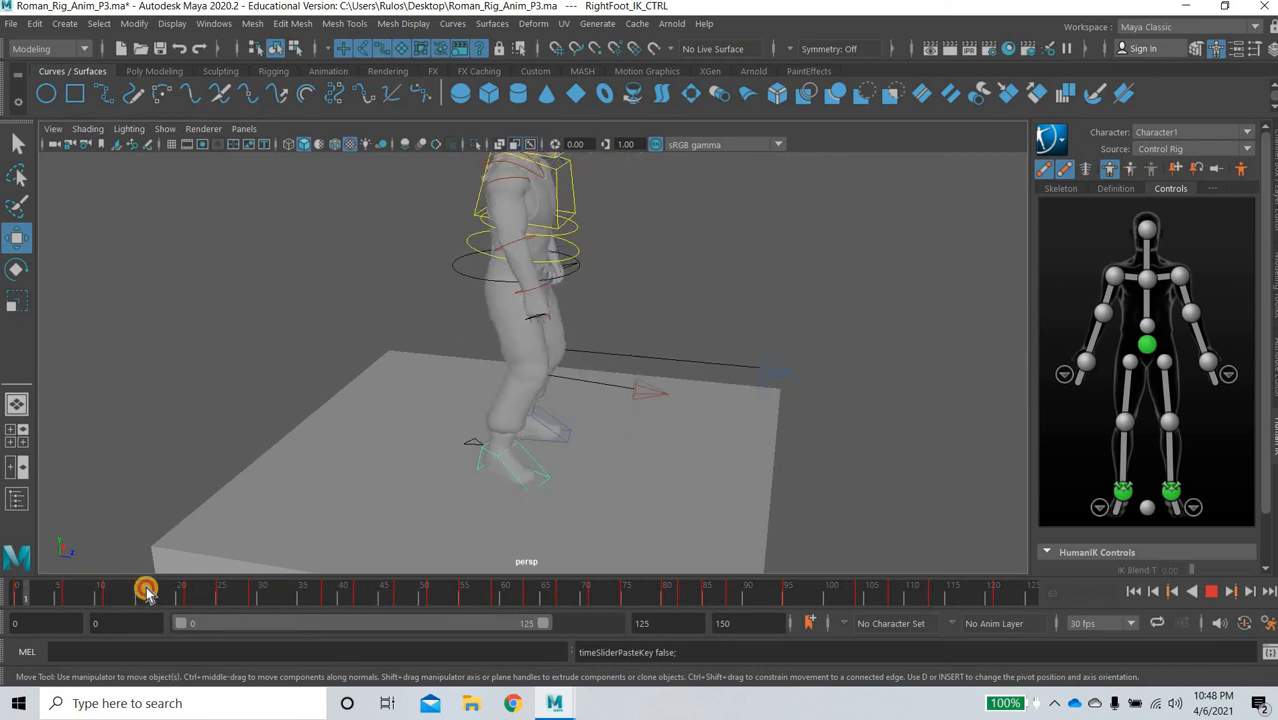
drag(147, 590, 253, 590)
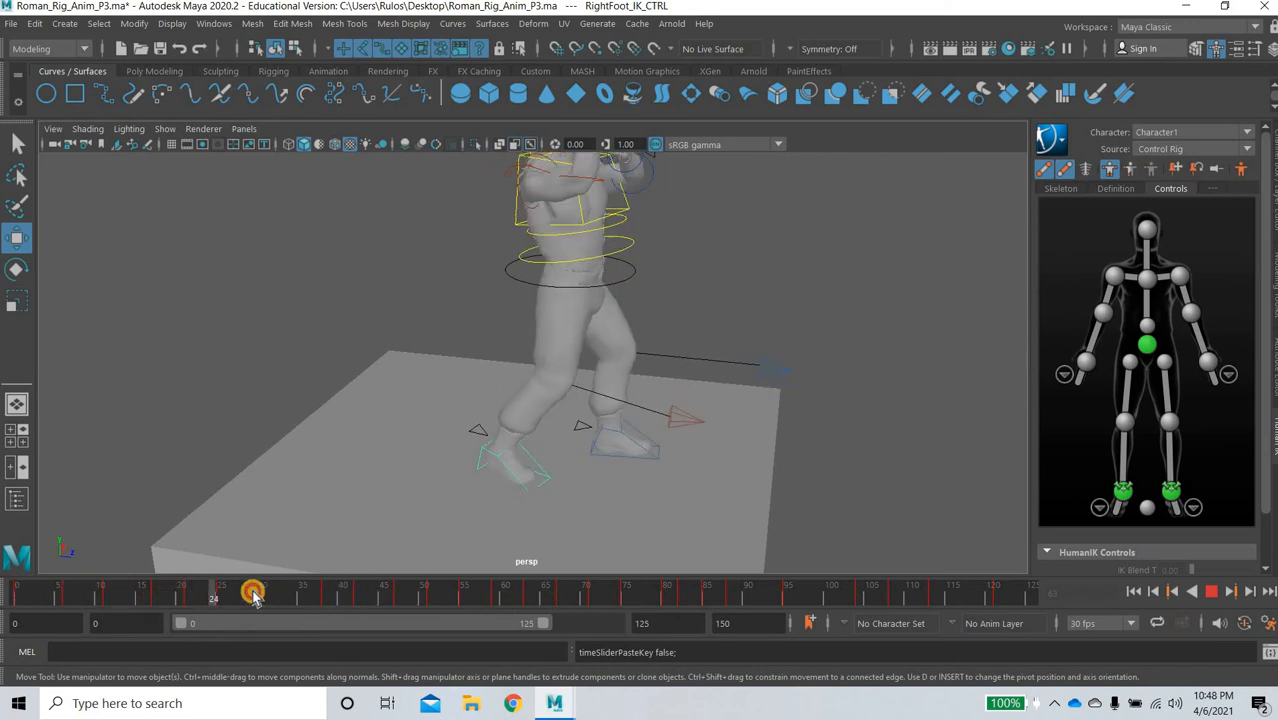
drag(253, 590, 167, 590)
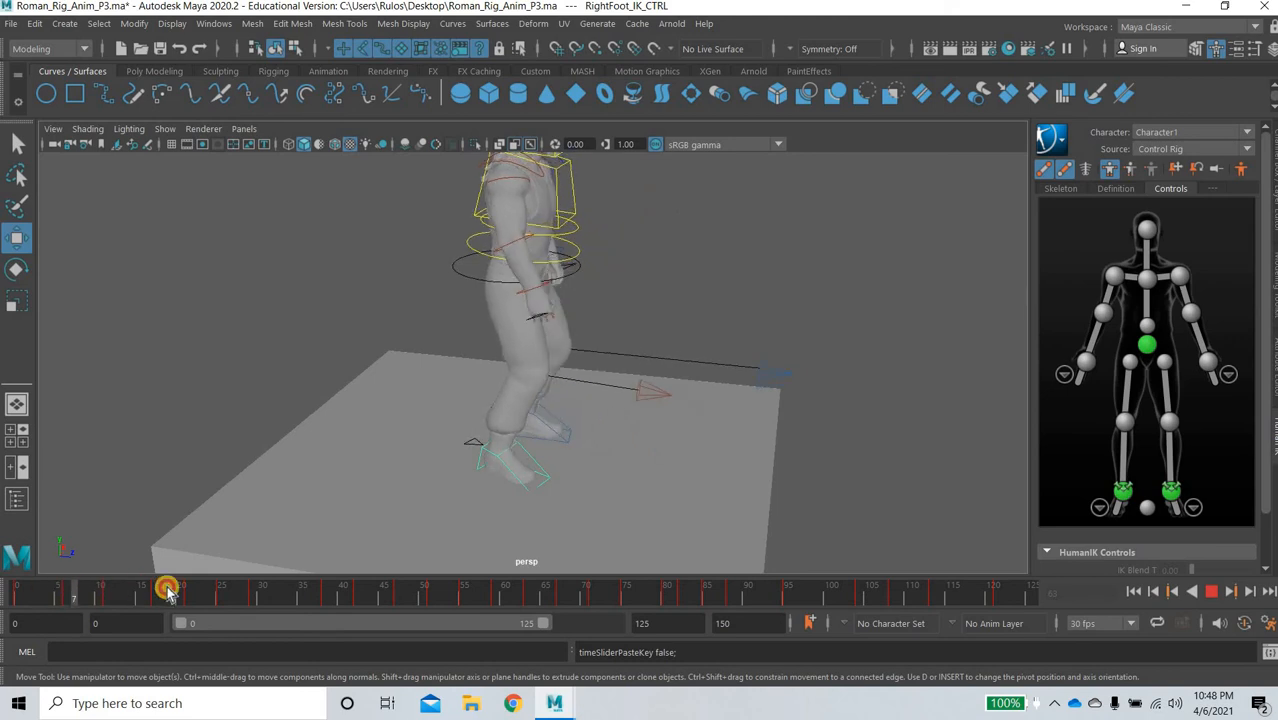
drag(167, 588, 45, 588)
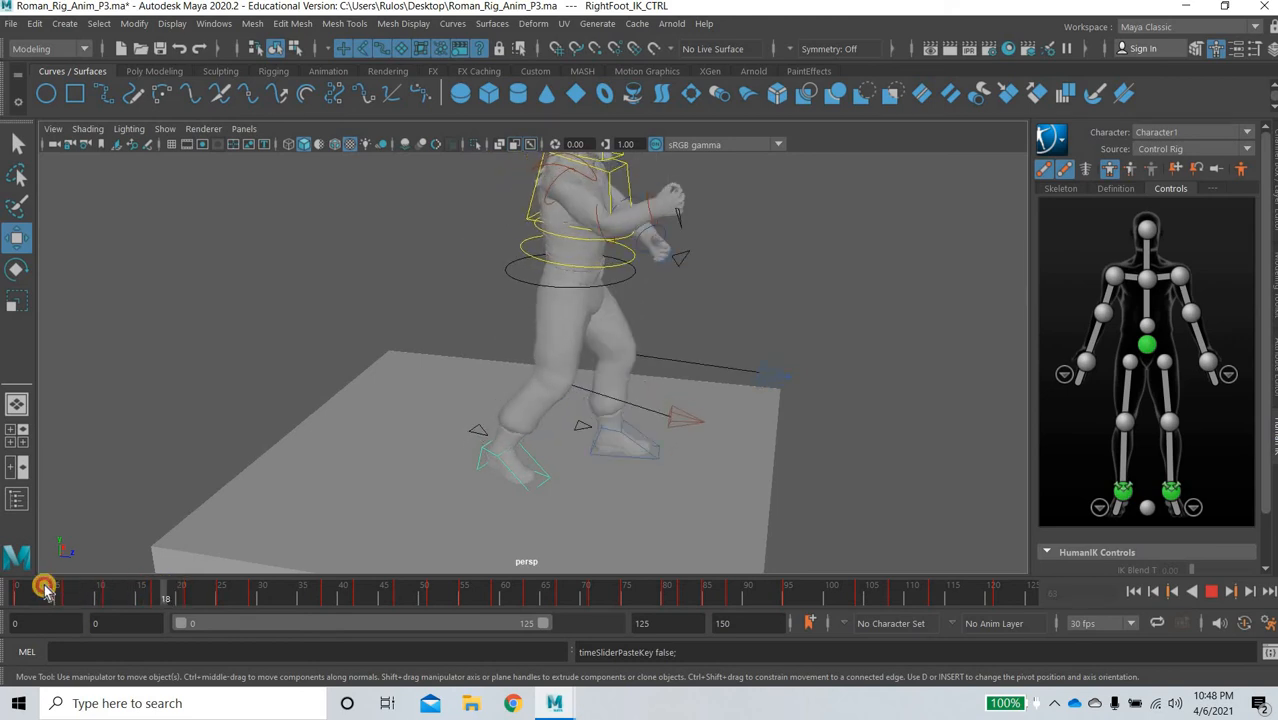
drag(45, 590, 107, 590)
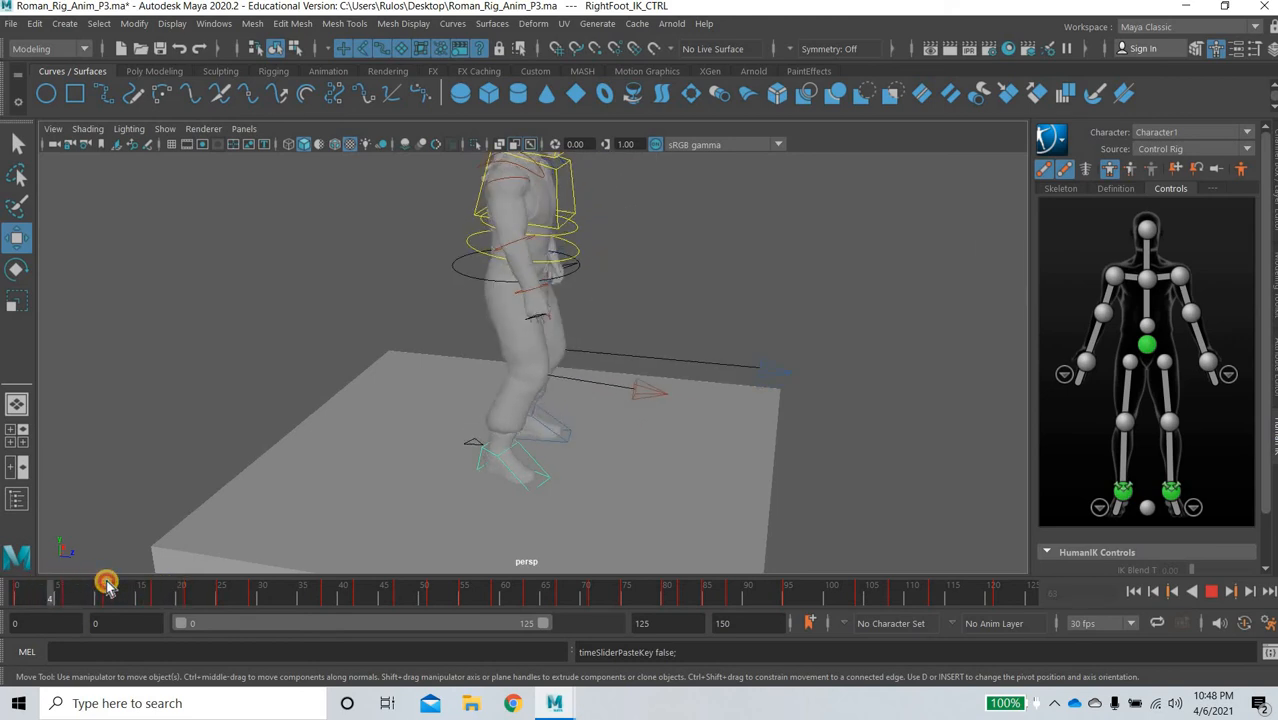
drag(106, 583, 123, 583)
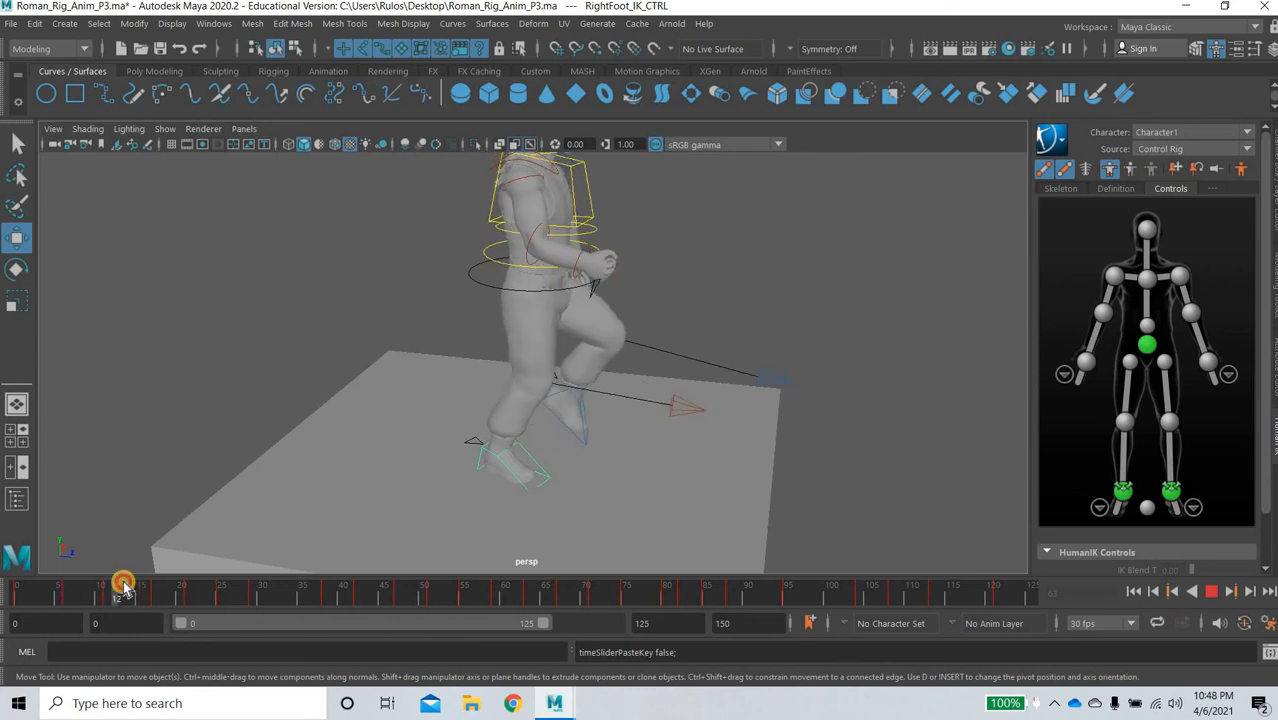
drag(123, 583, 189, 583)
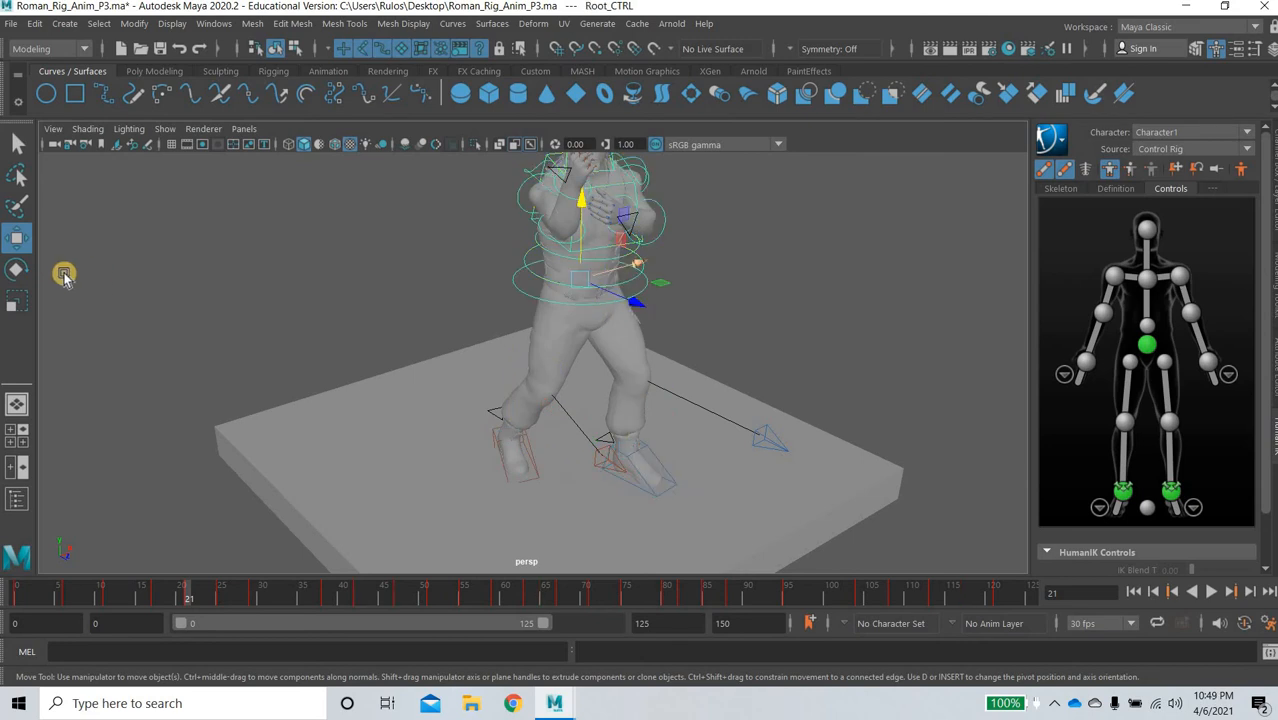
Rotate Root_CTRL at frame 21 to lean over the planted foot, then scrub to frame 51
click(16, 270)
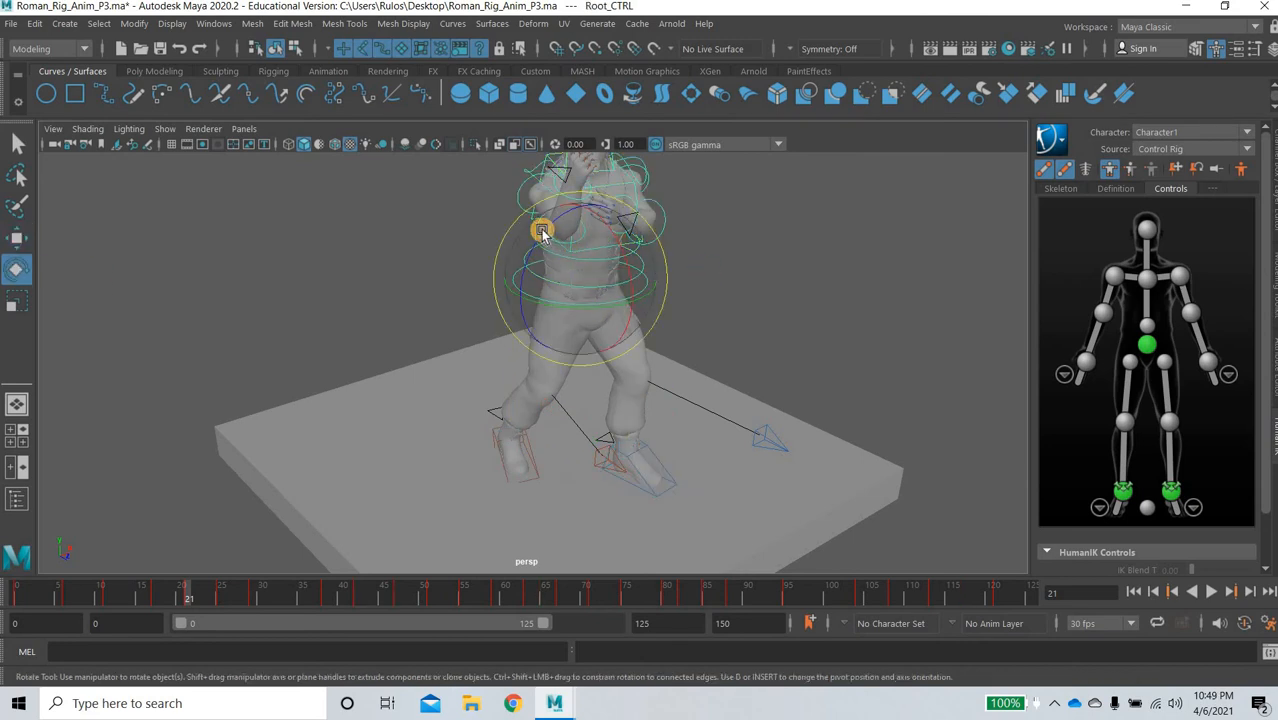
drag(541, 232, 623, 251)
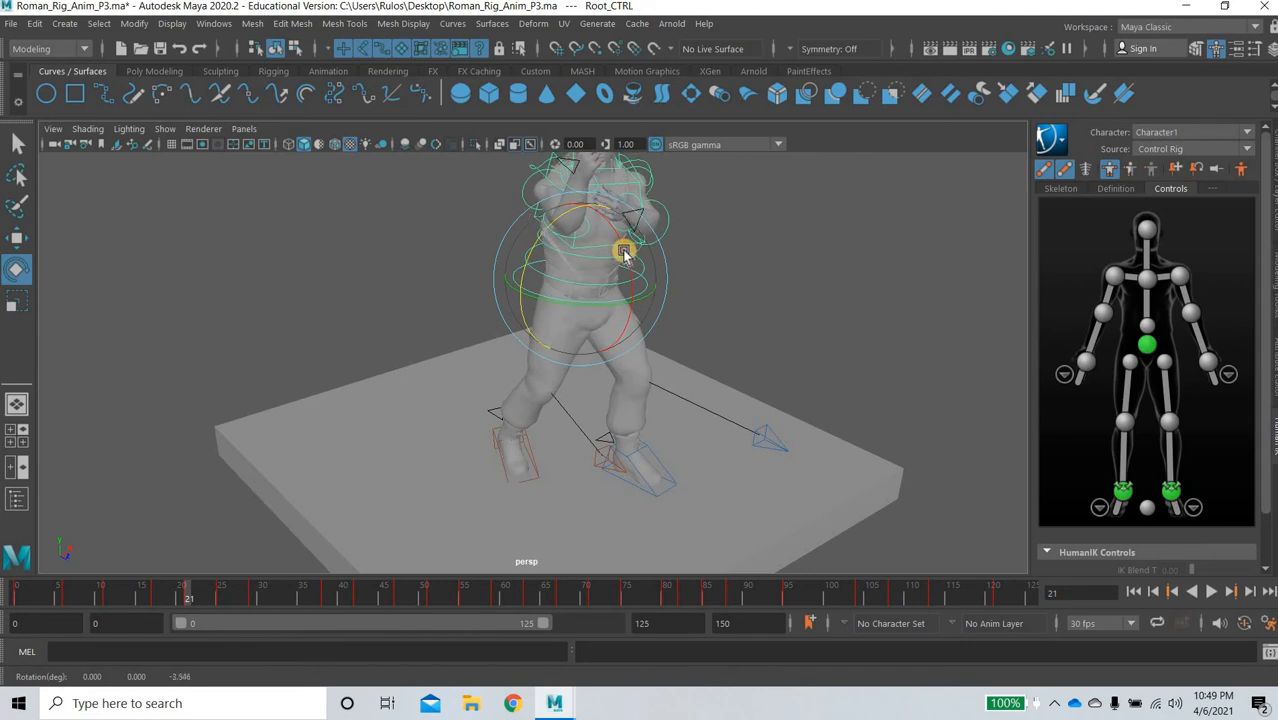
drag(623, 252, 635, 270)
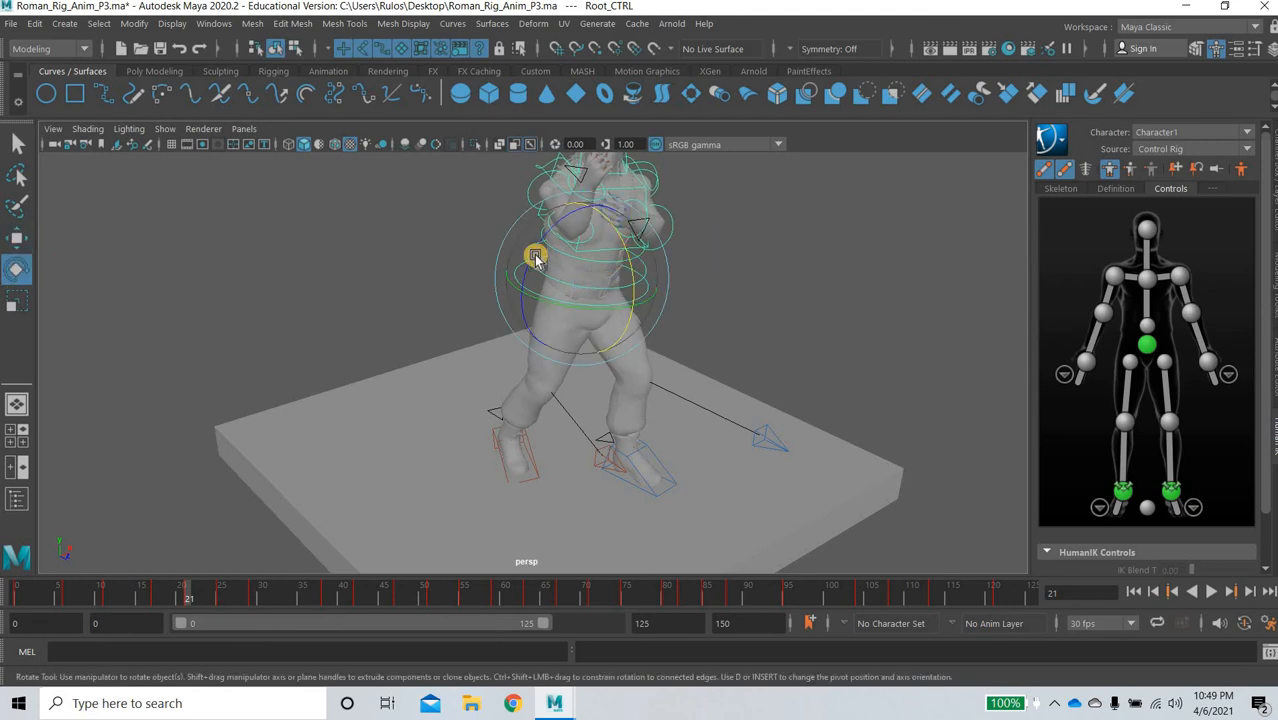
drag(535, 255, 533, 248)
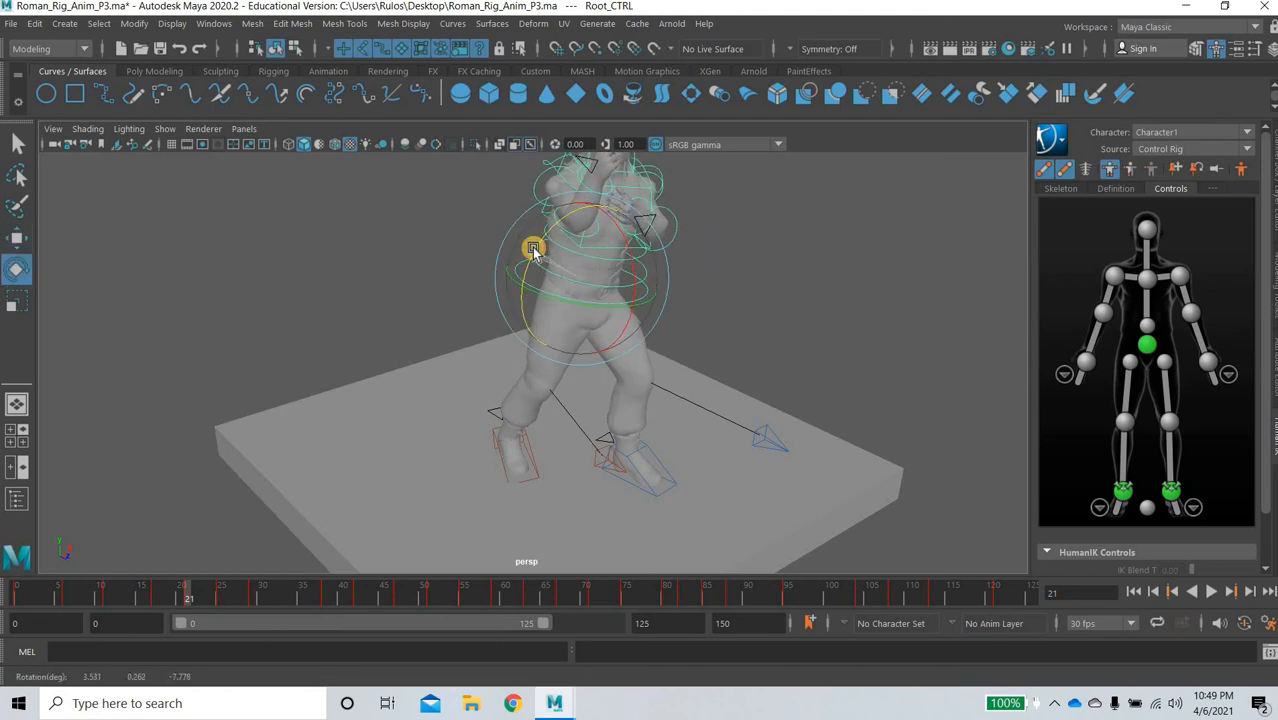
click(765, 332)
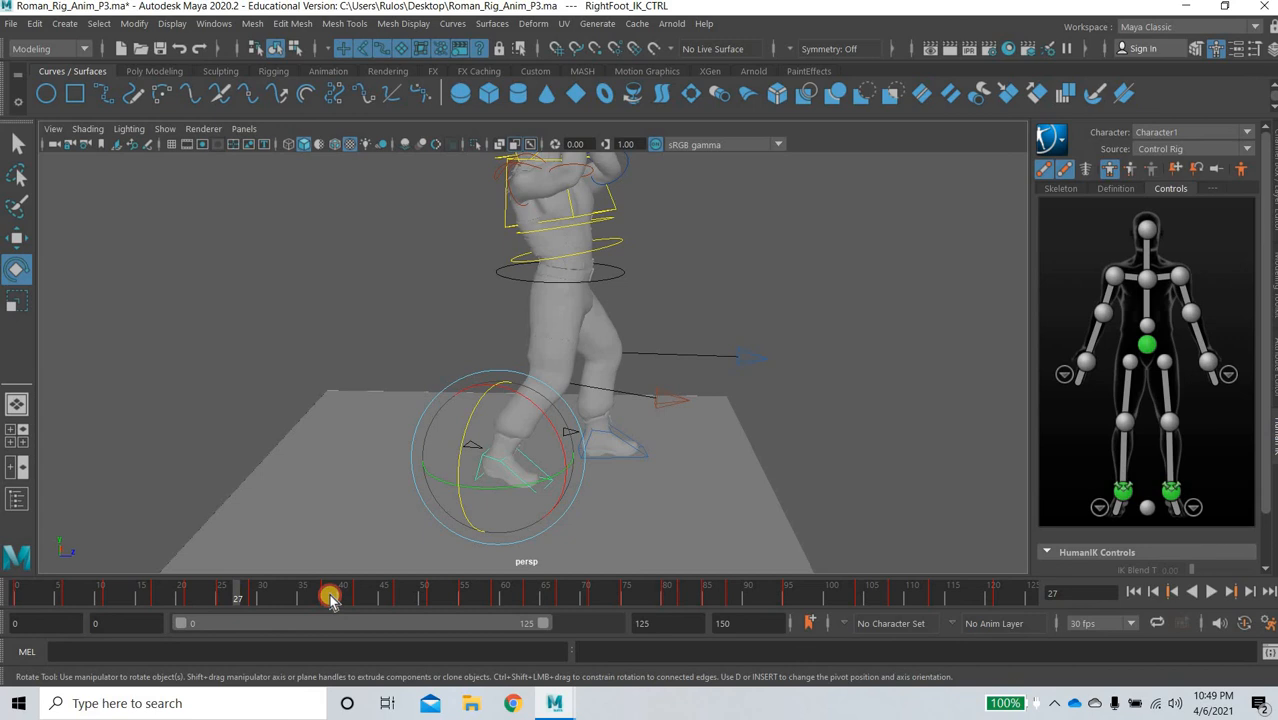
drag(332, 597, 415, 597)
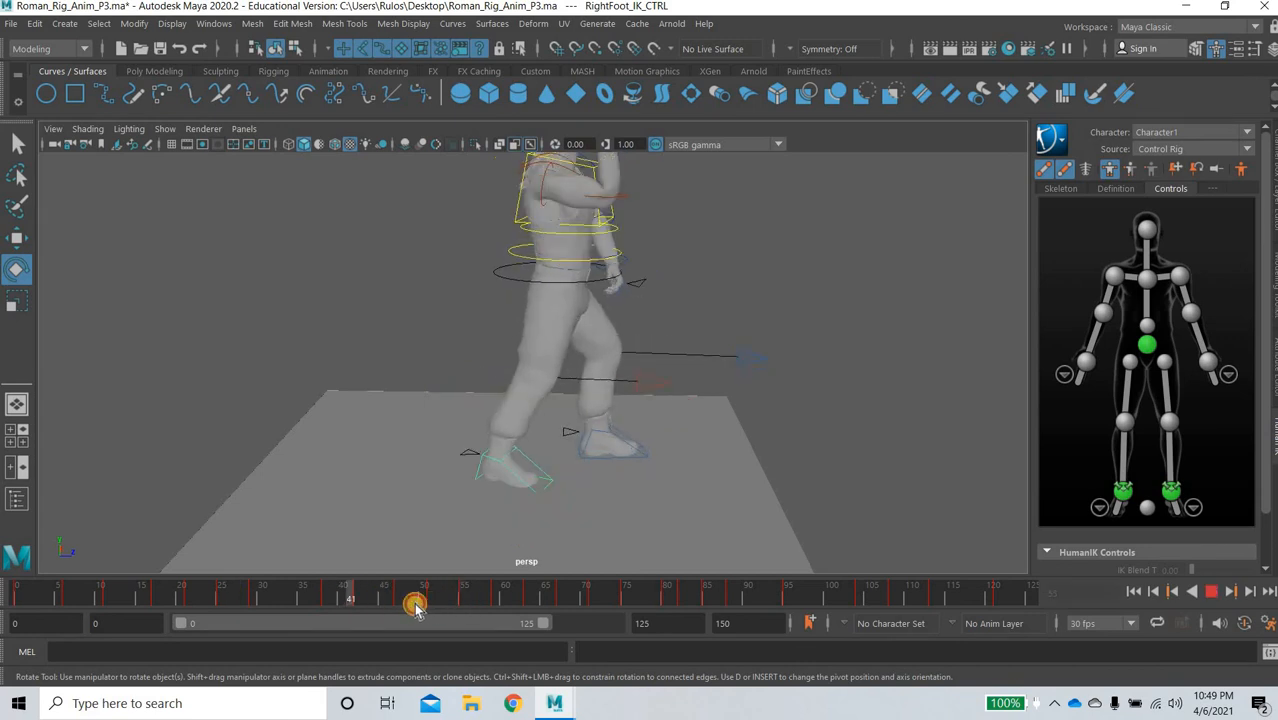
drag(415, 607, 425, 600)
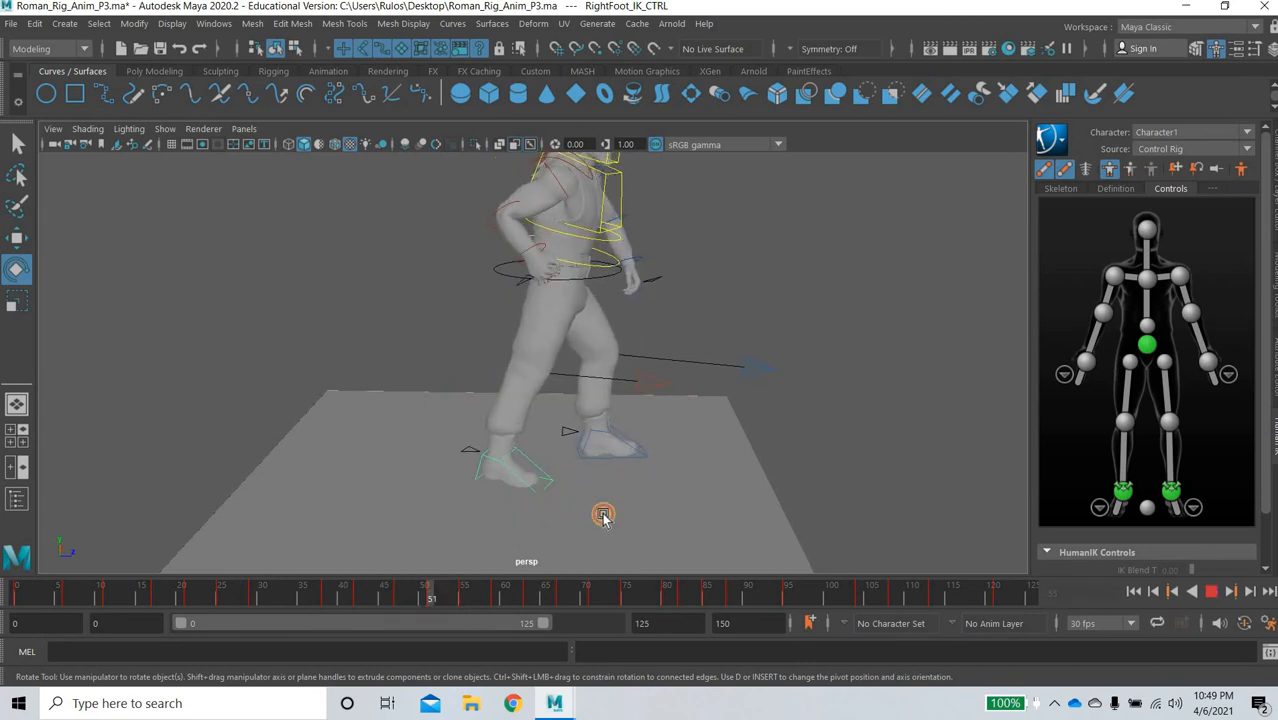